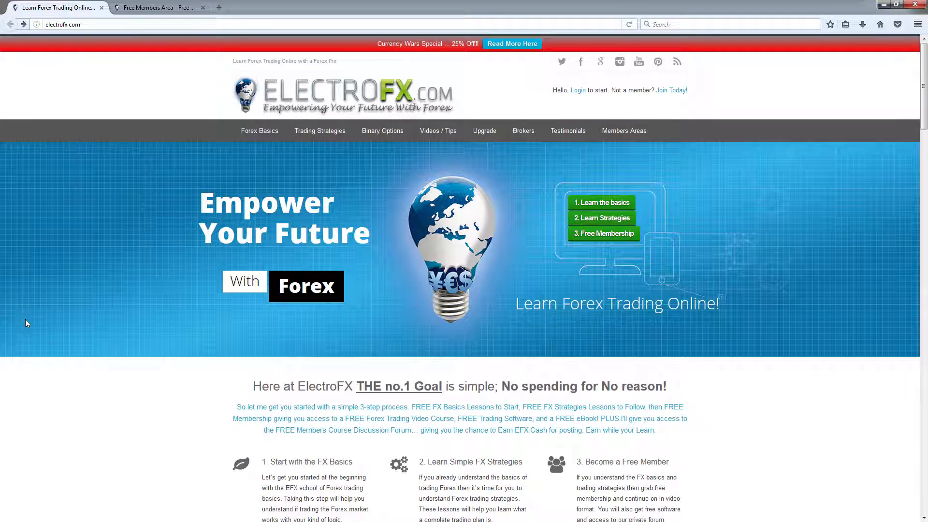
mouse_move(197, 196)
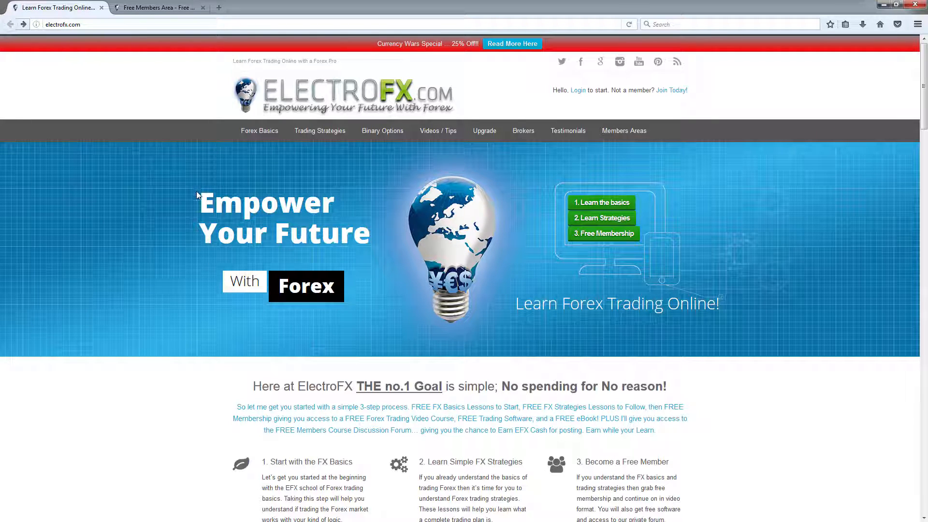
mouse_move(195, 198)
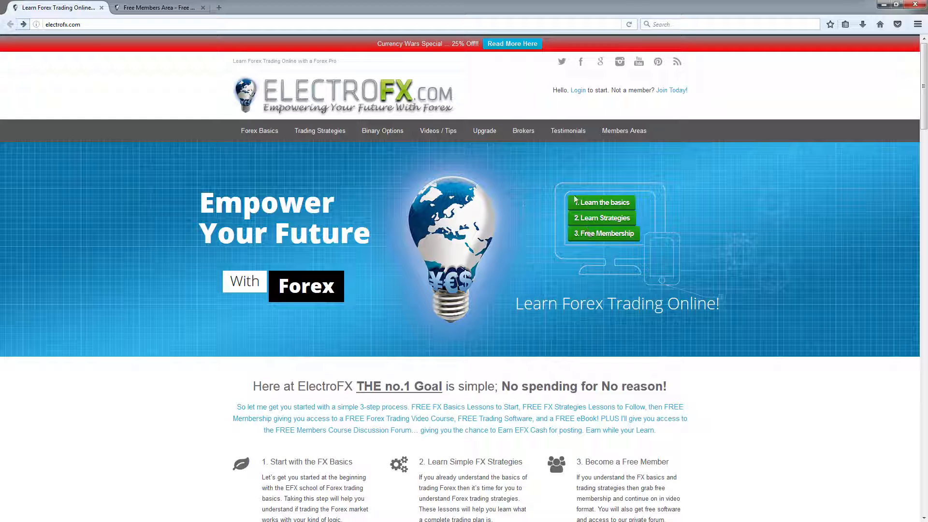
mouse_move(632, 165)
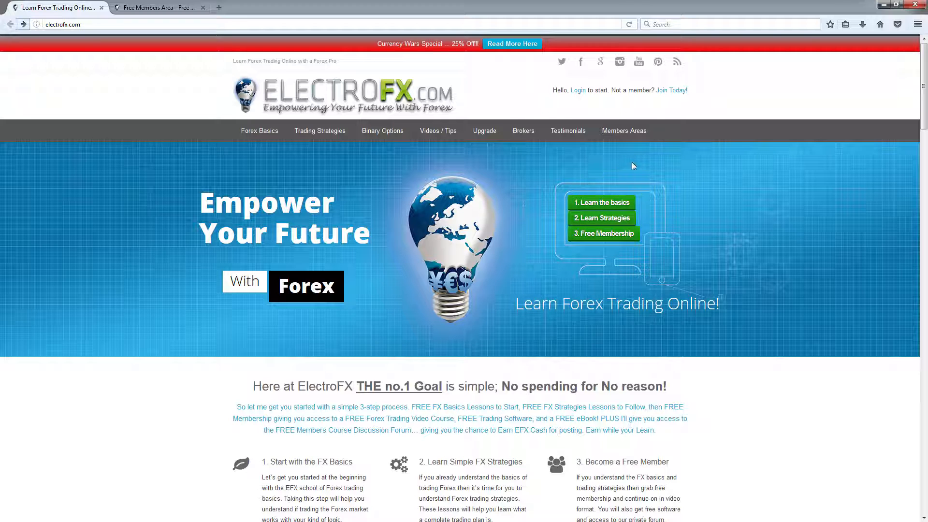
mouse_move(688, 88)
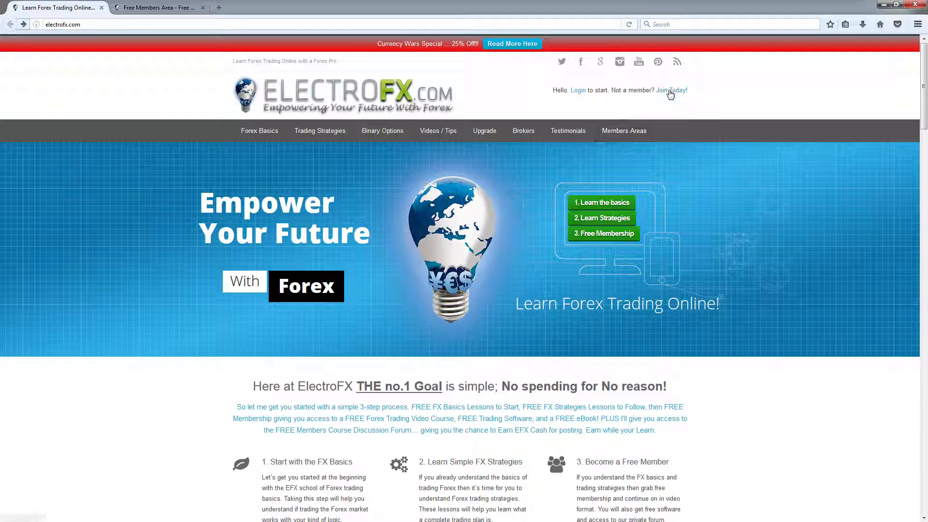
mouse_move(199, 58)
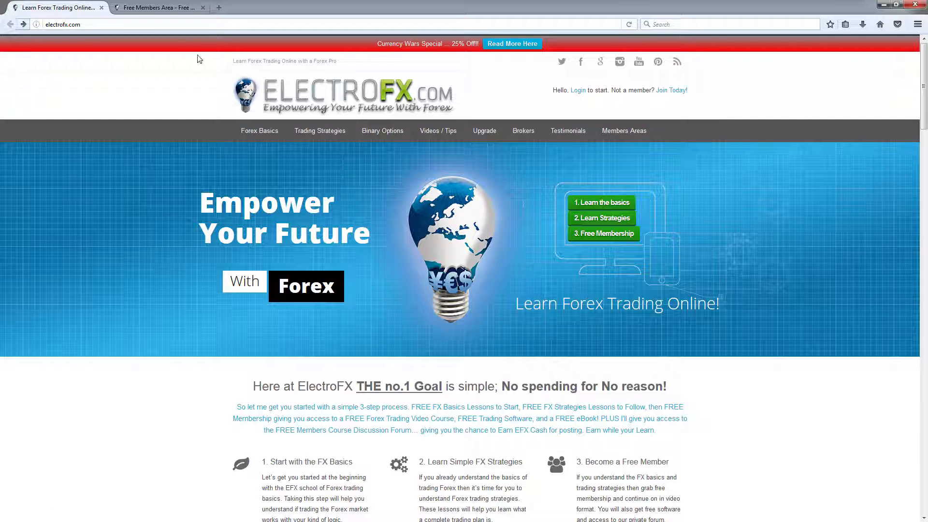
Switch to the ElectroFX 'Free Members Area' tab in Firefox
click(158, 8)
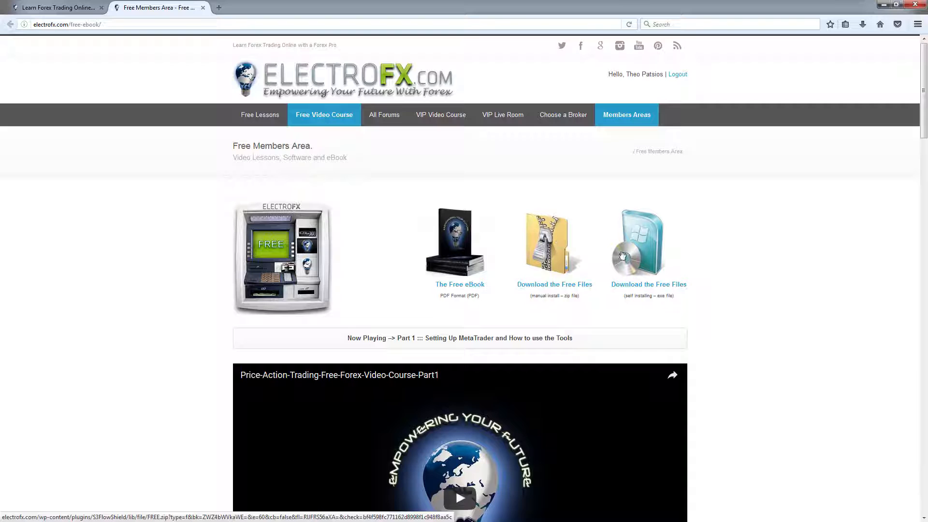
mouse_move(620, 256)
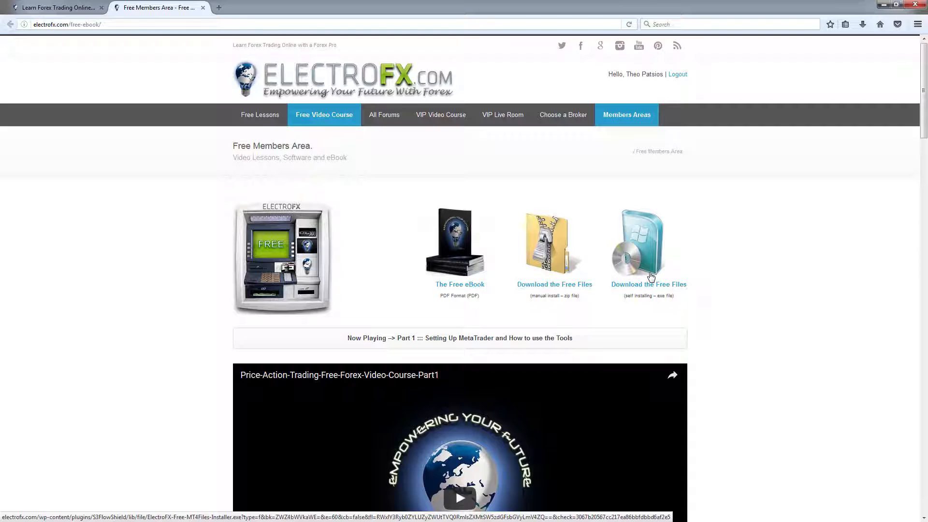
mouse_move(554, 264)
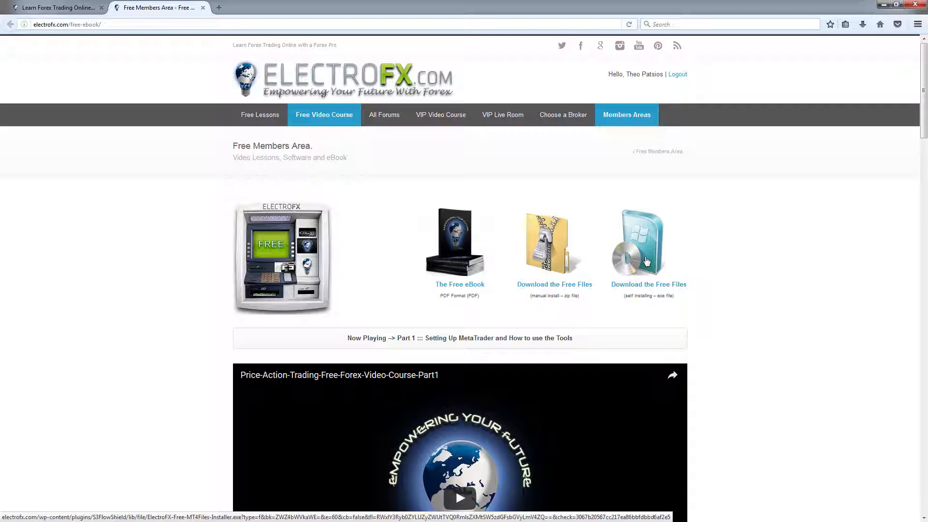
mouse_move(555, 258)
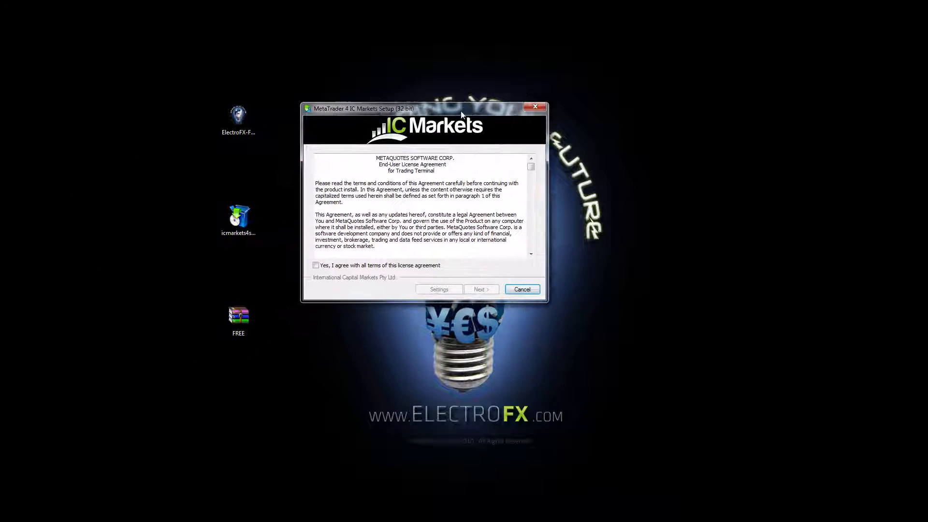
Accept the licence, skip the MQL5 website, and name the group 'MetaTrader 4 IC Markets - 1'
click(315, 266)
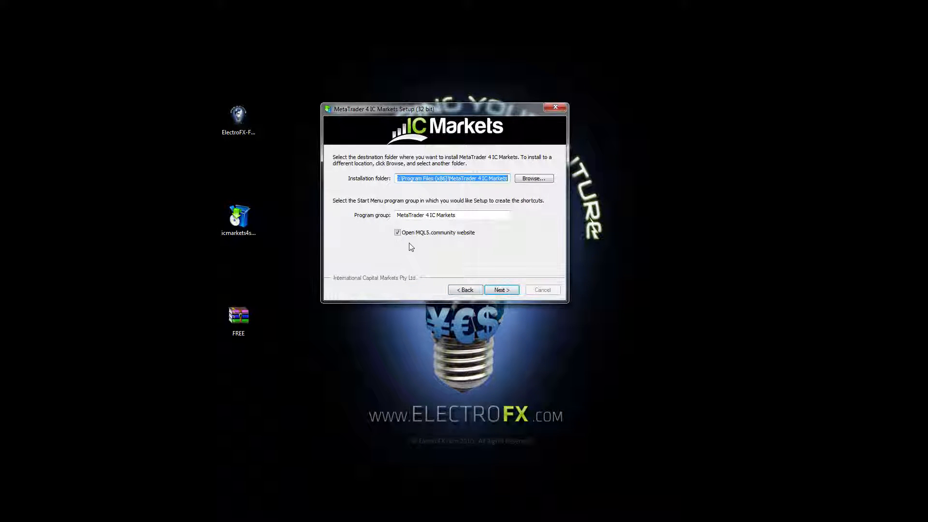
click(398, 232)
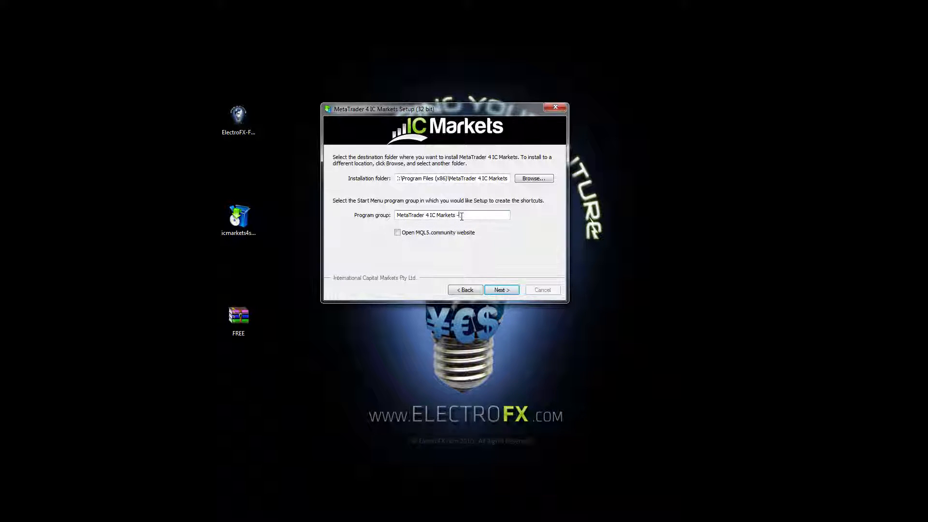
text(1)
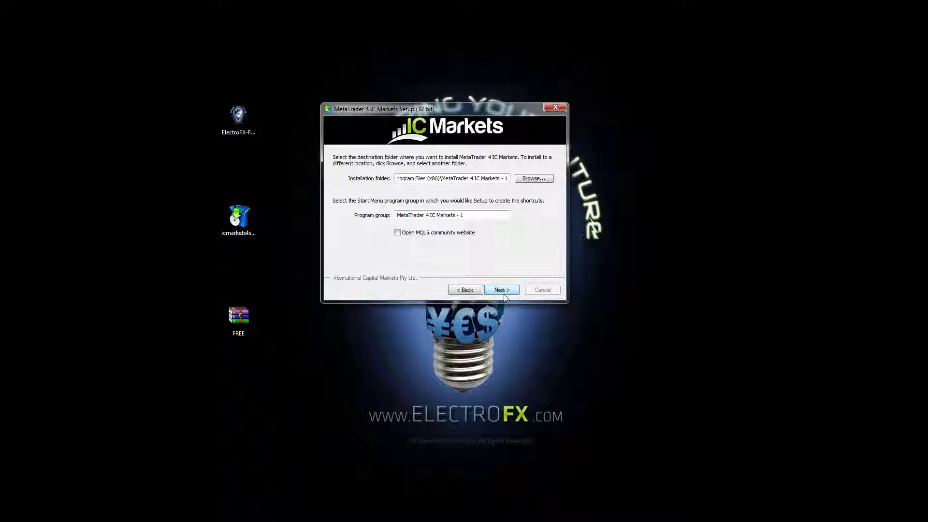
Run the MetaTrader 4 IC Markets installation and close the finished installer
click(501, 289)
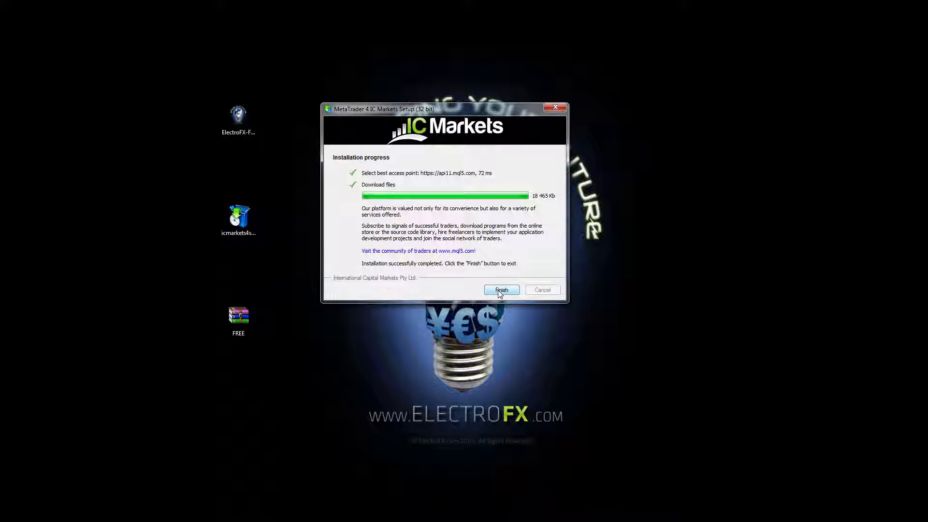
click(500, 289)
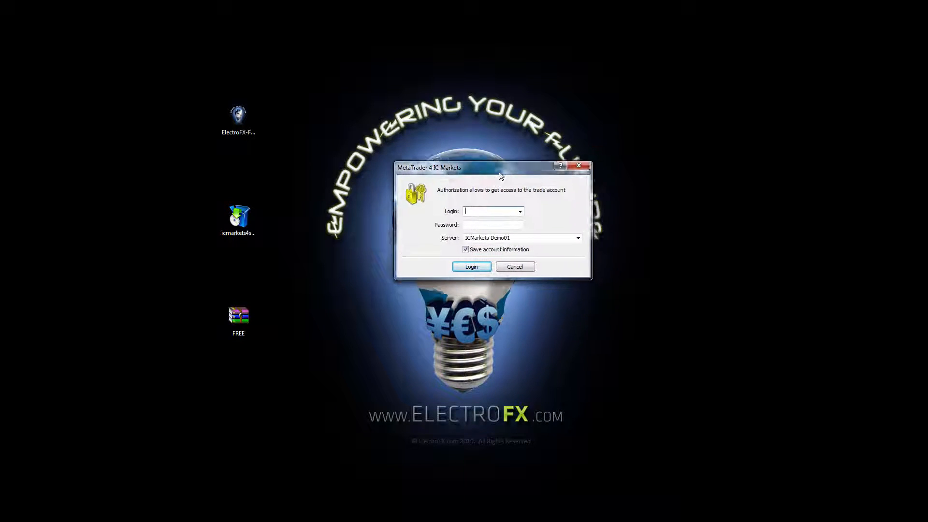
Log in with demo account 10022169 on the ICMarkets-Demo01 server
drag(500, 168, 477, 175)
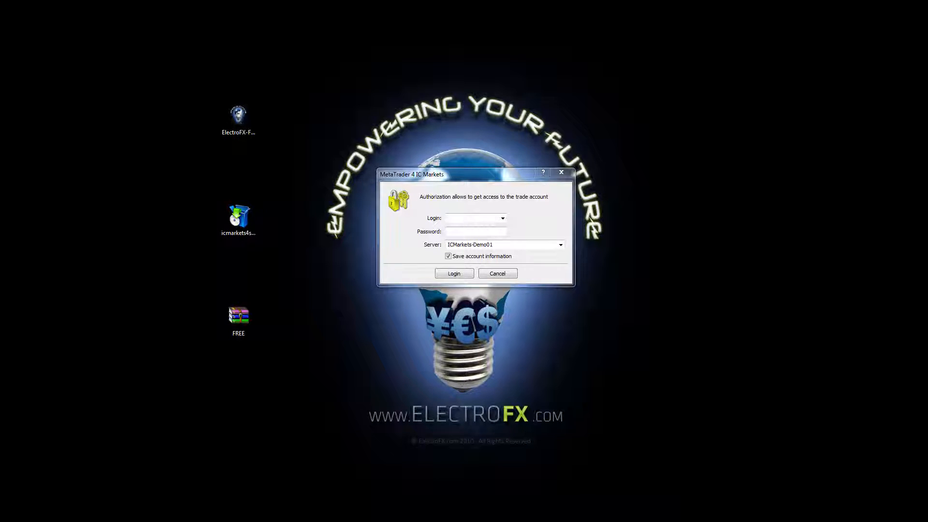
mouse_move(276, 205)
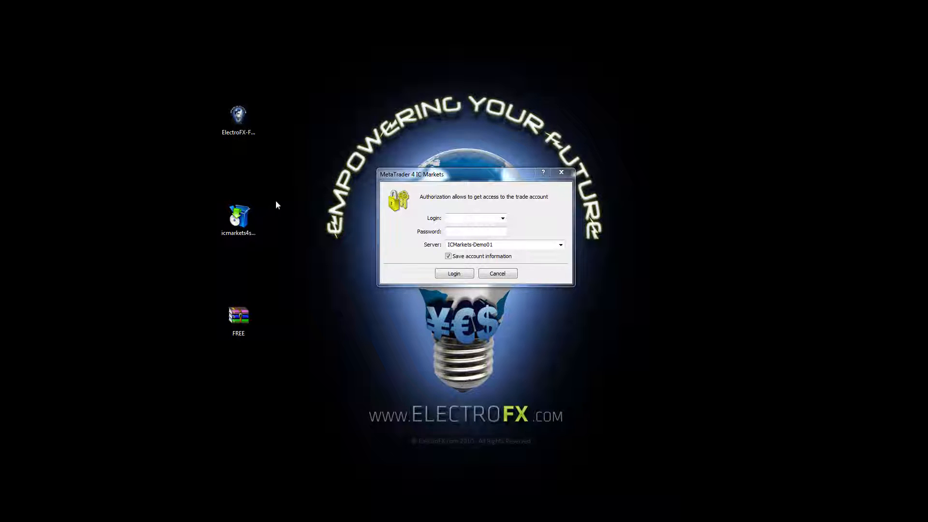
text(10022169)
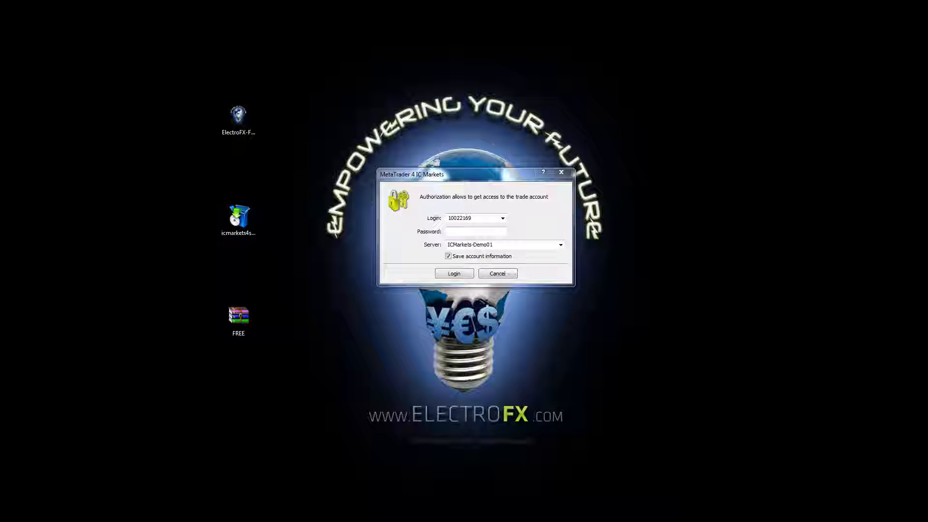
click(560, 244)
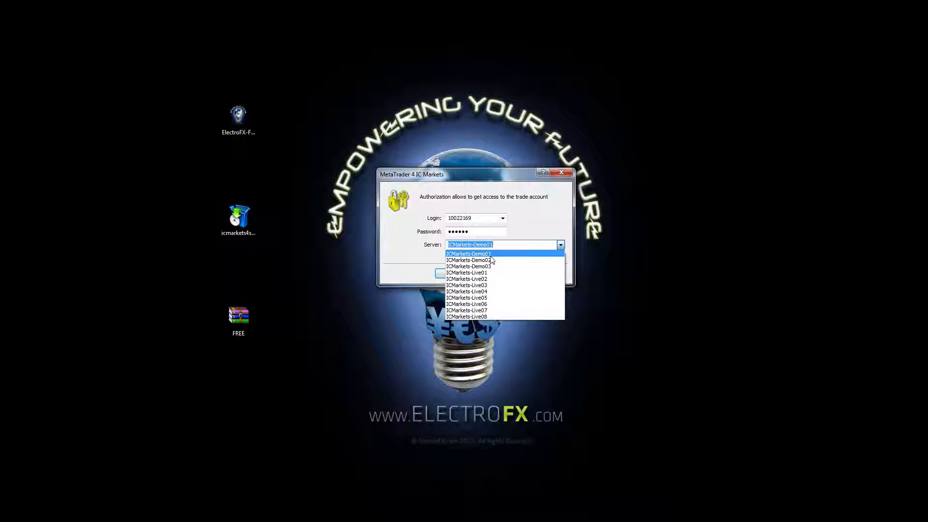
click(470, 253)
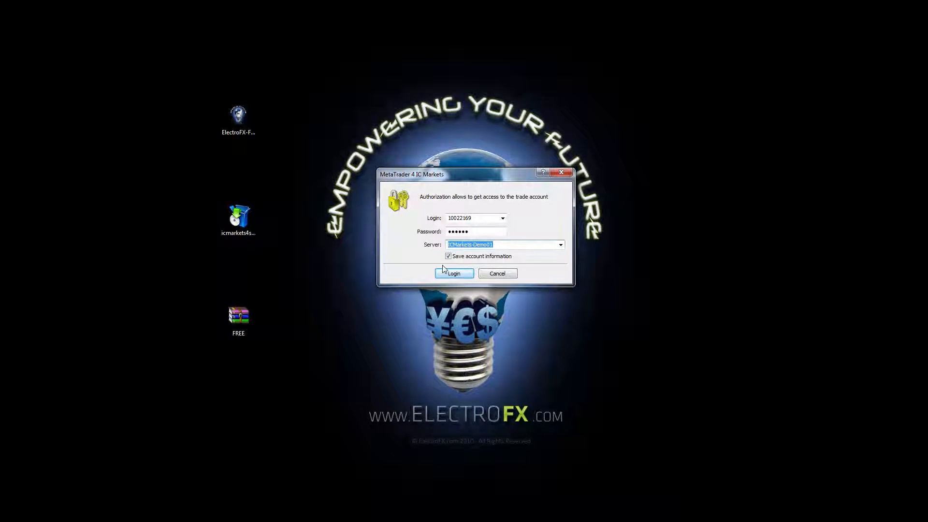
click(453, 274)
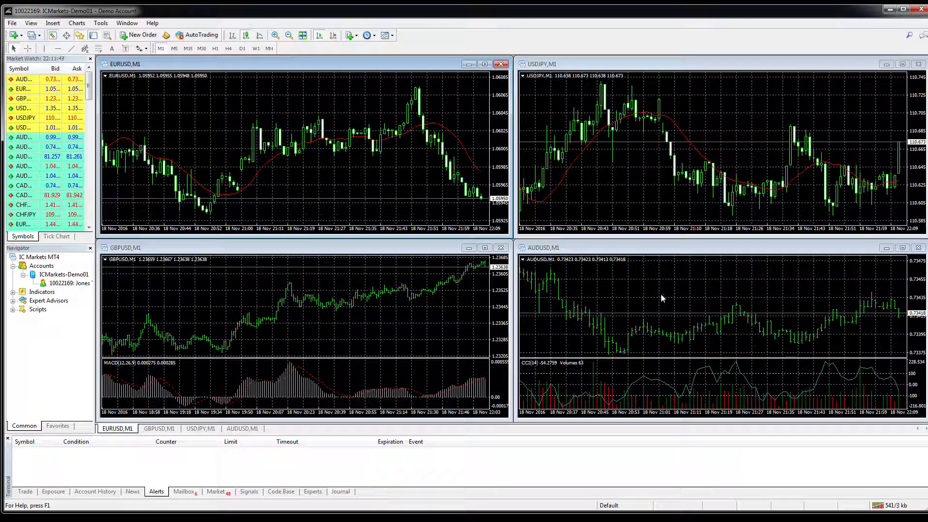
mouse_move(671, 353)
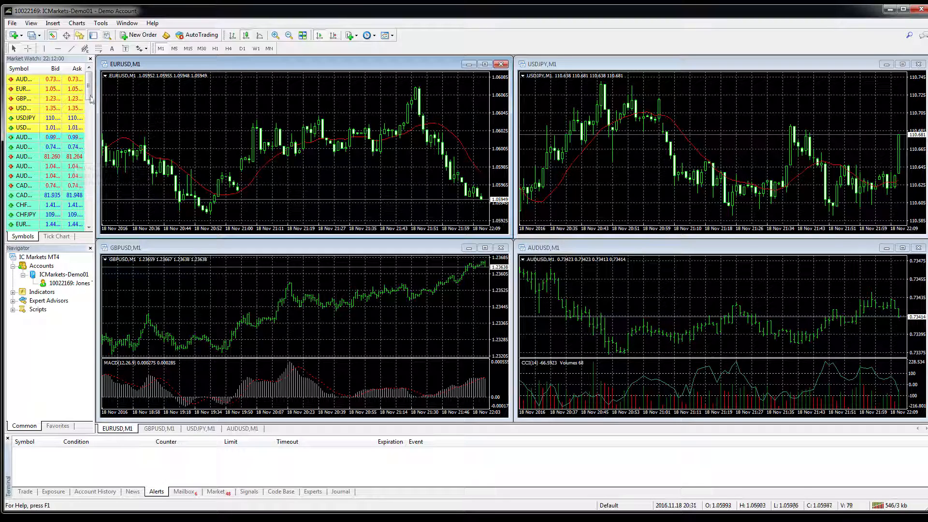
Hide all symbols in Market Watch and close the Market Watch panel
right_click(24, 127)
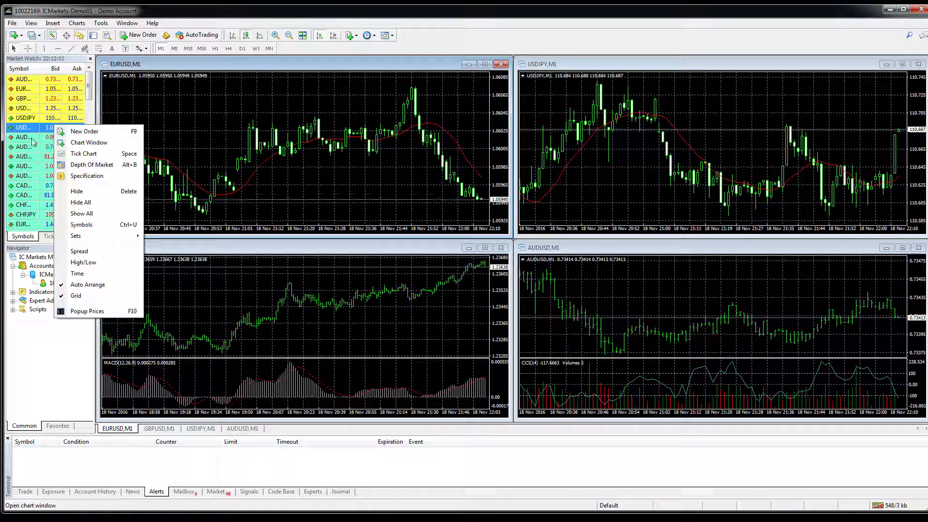
mouse_move(67, 232)
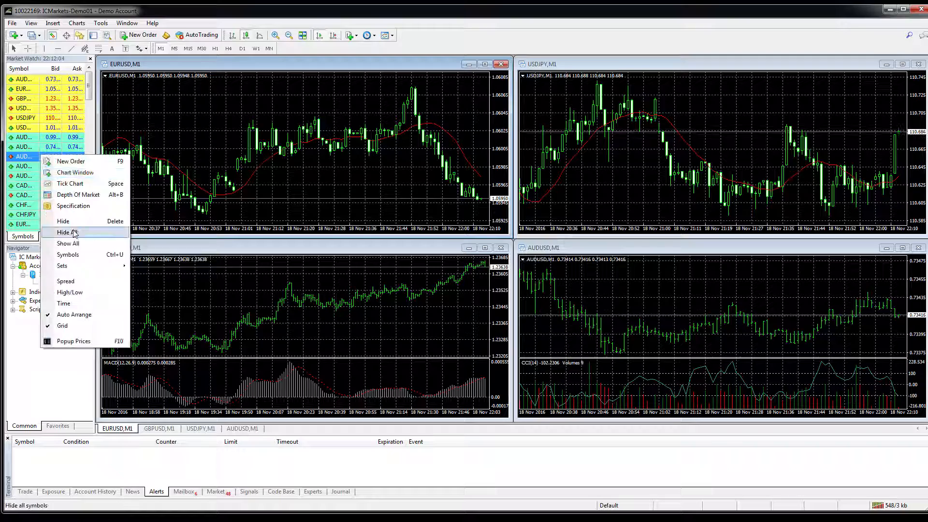
click(67, 243)
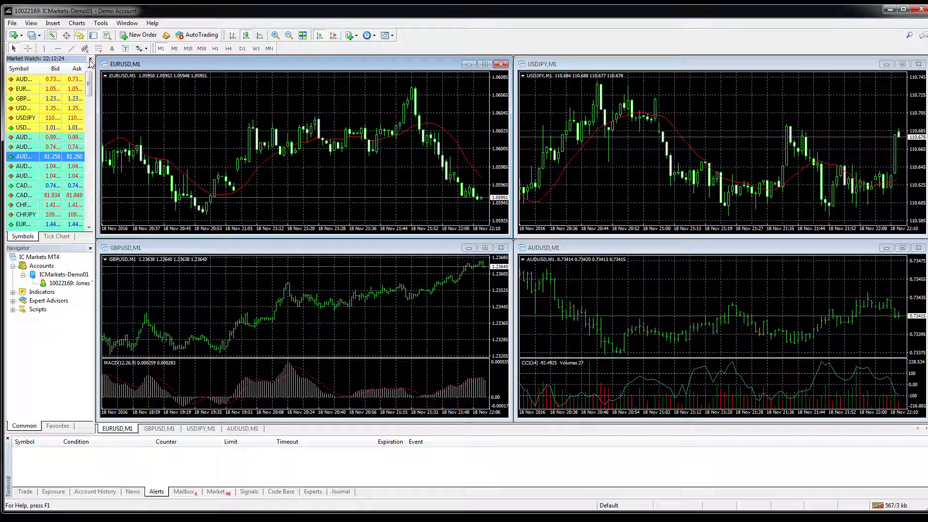
click(90, 58)
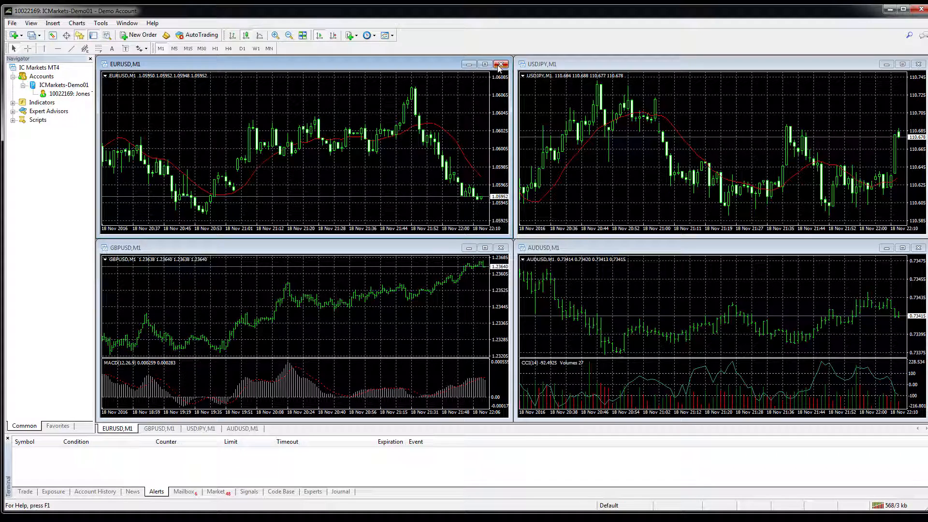
Close the EURUSD chart and expand the Indicators, Expert Advisors and Scripts groups
click(501, 64)
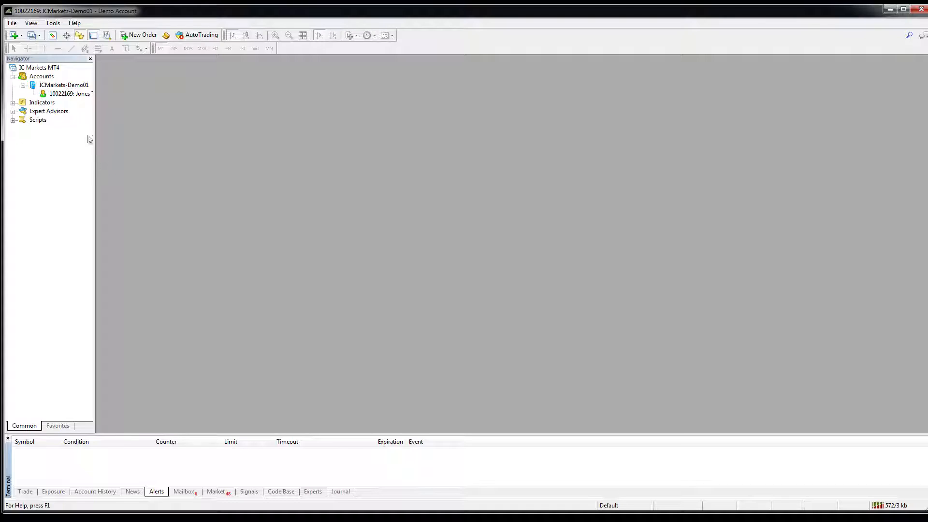
click(39, 67)
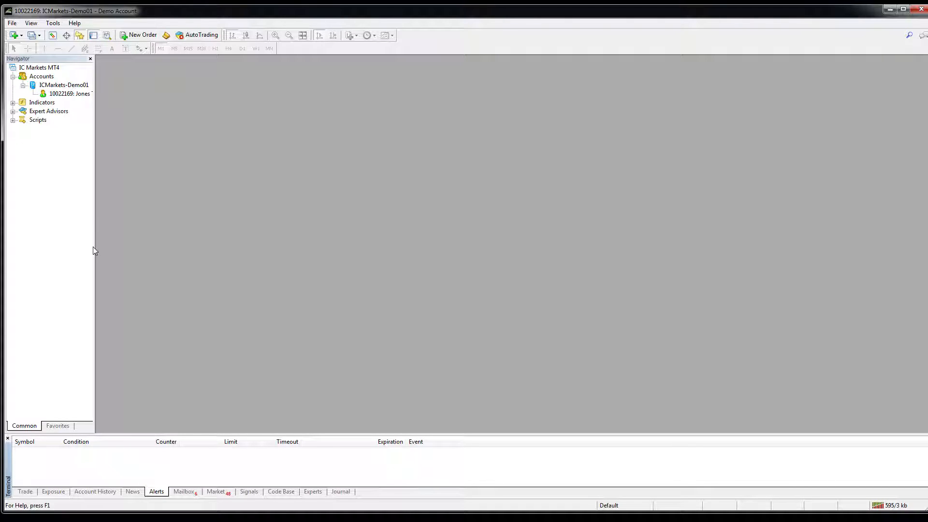
click(39, 68)
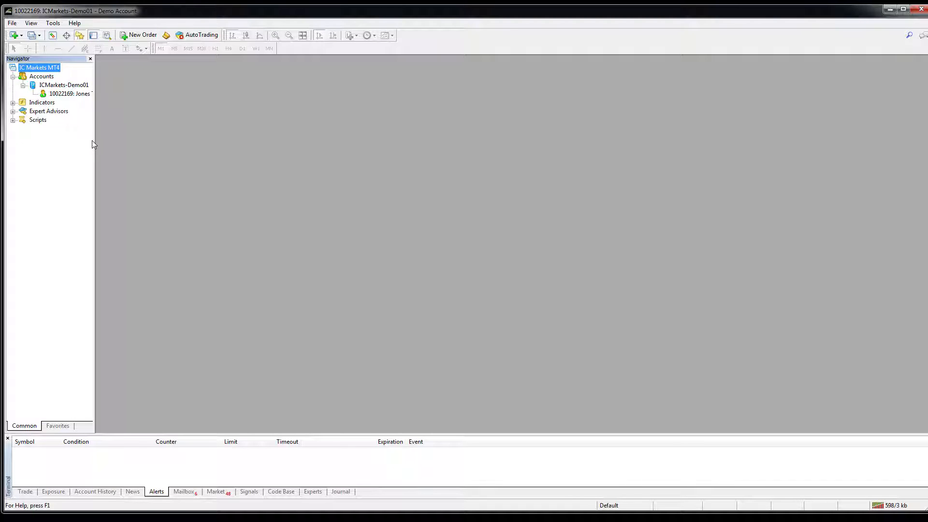
click(13, 111)
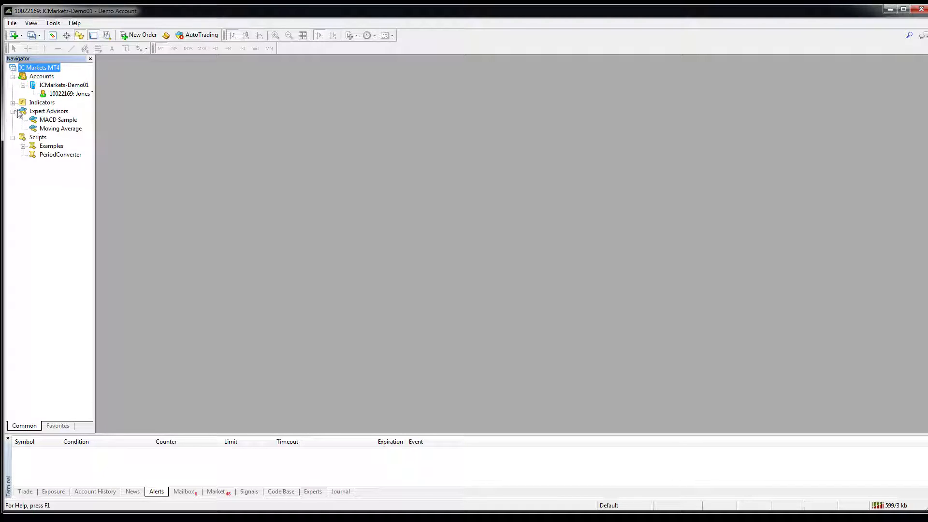
click(13, 102)
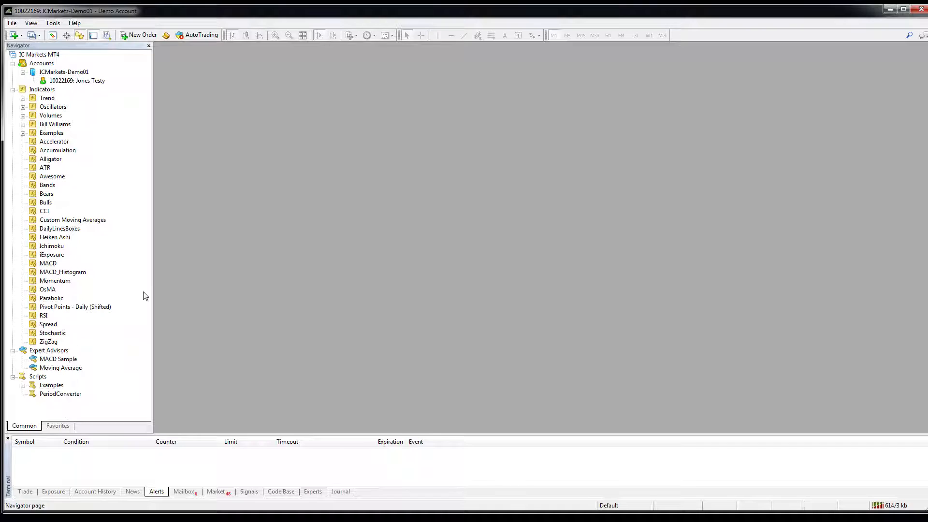
Hide the Navigator and Terminal panels, leaving an empty chart workspace
click(79, 34)
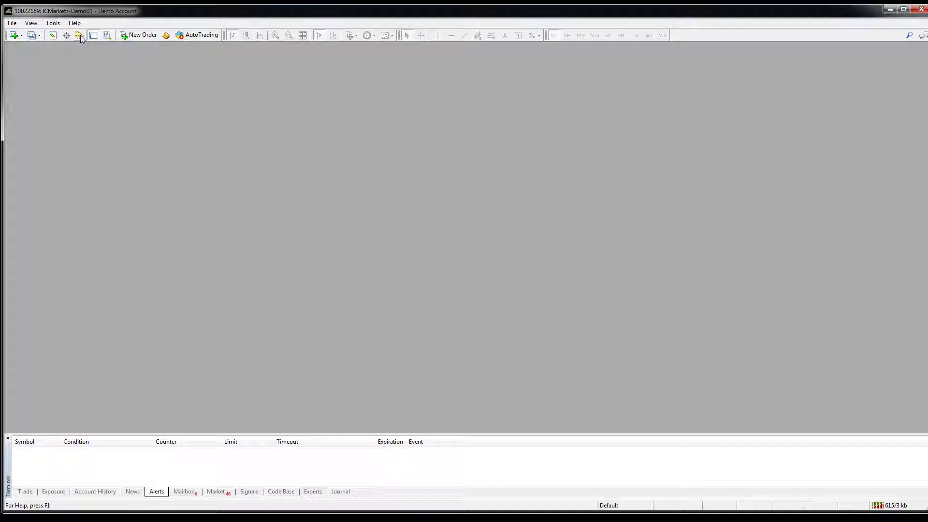
click(80, 35)
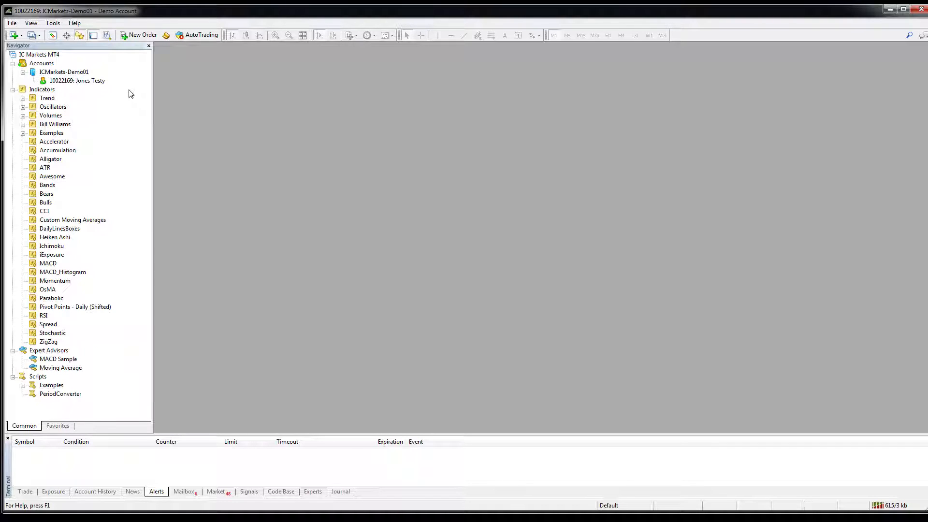
click(148, 46)
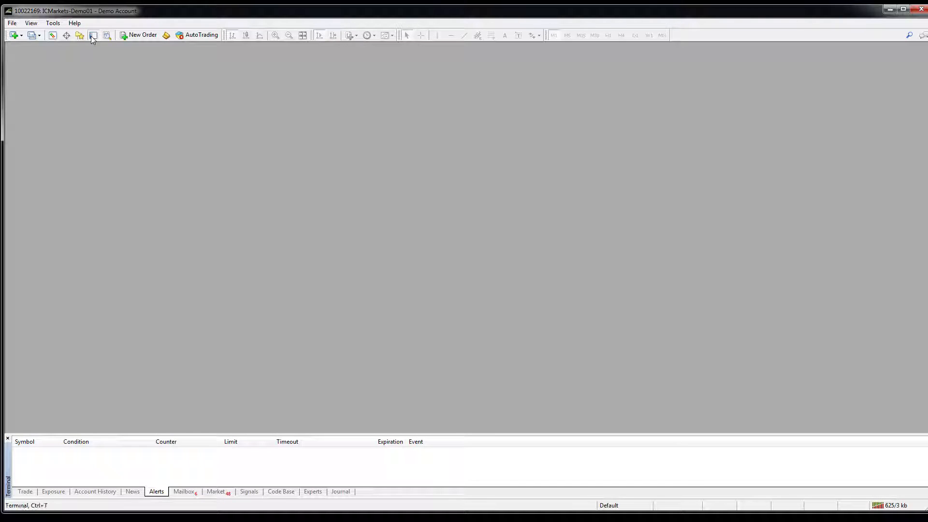
click(52, 23)
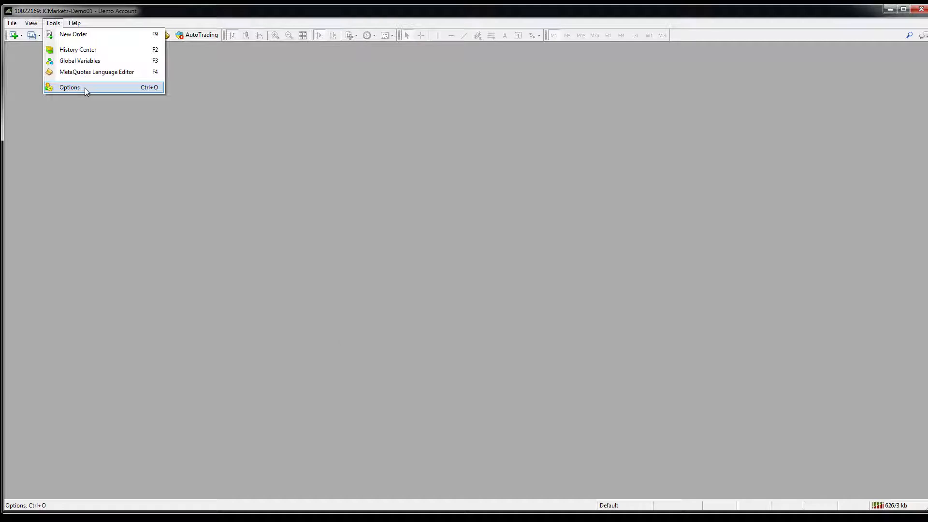
Require the Alt key for dragging trade levels and allow automated trading in Options
click(69, 87)
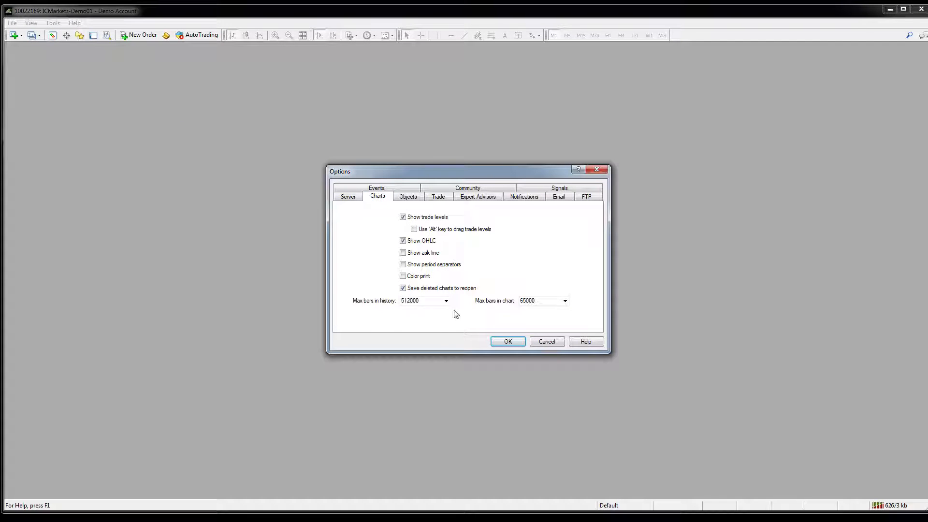
click(414, 229)
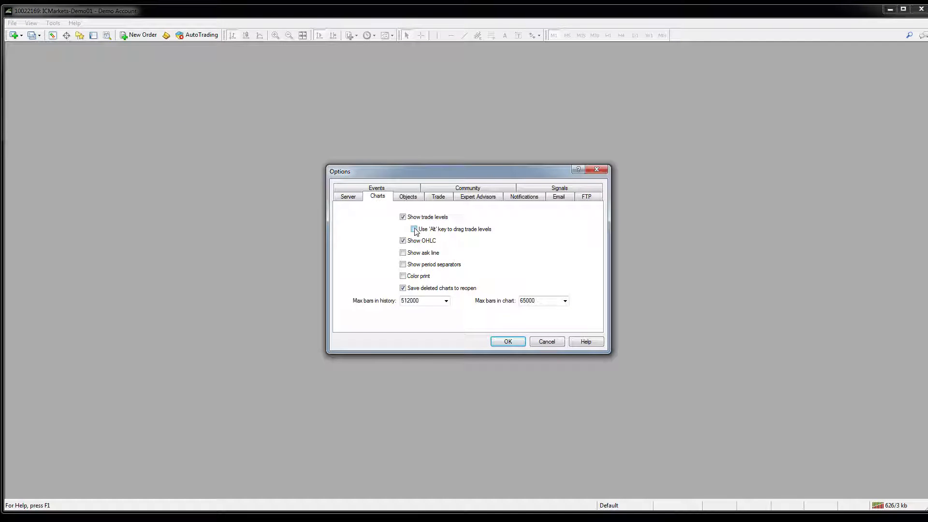
click(414, 229)
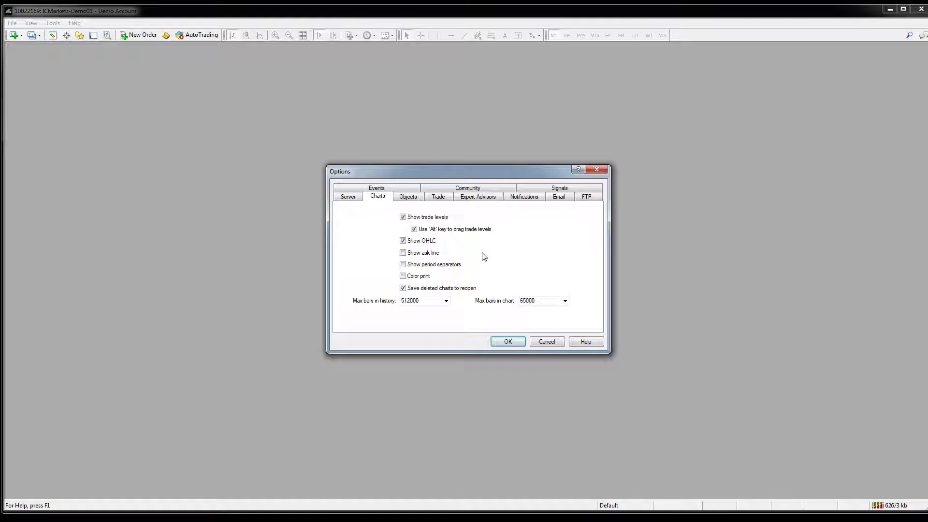
mouse_move(437, 206)
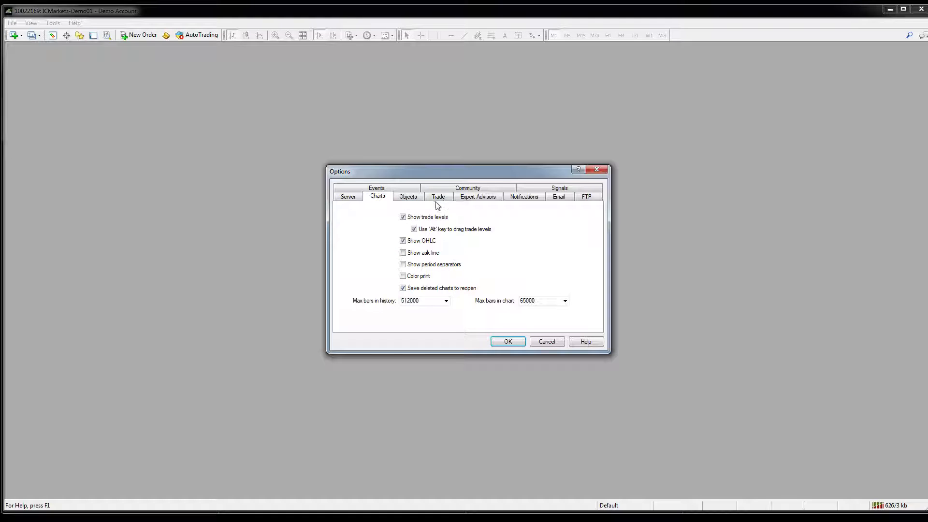
click(477, 196)
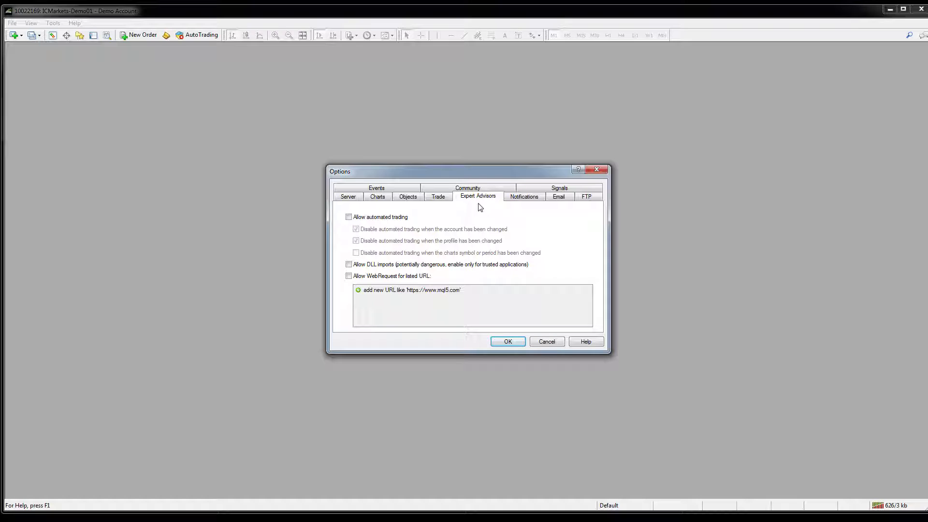
click(349, 217)
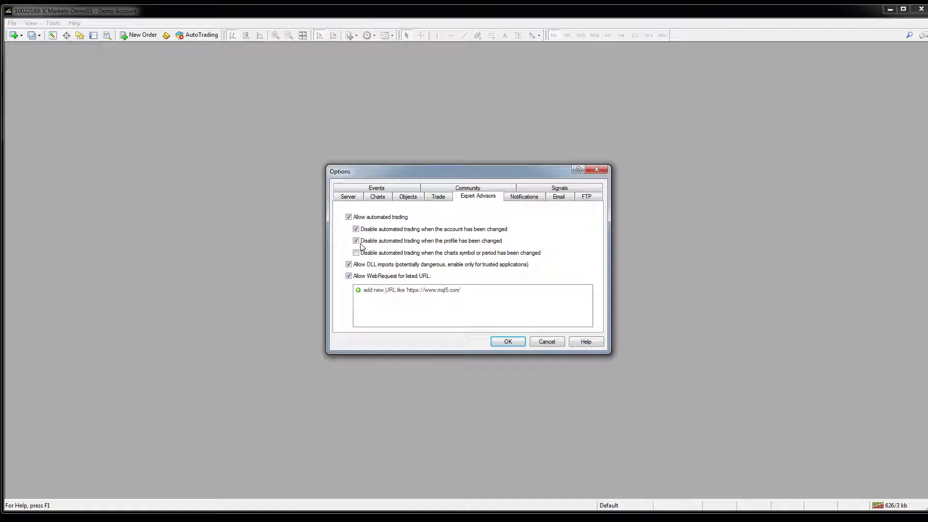
click(356, 240)
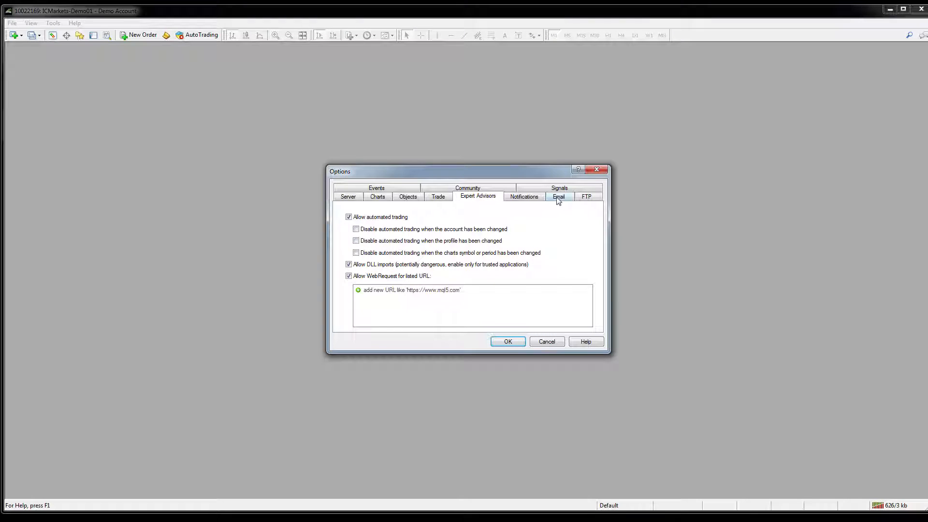
Enable email notifications and apply the options
click(557, 196)
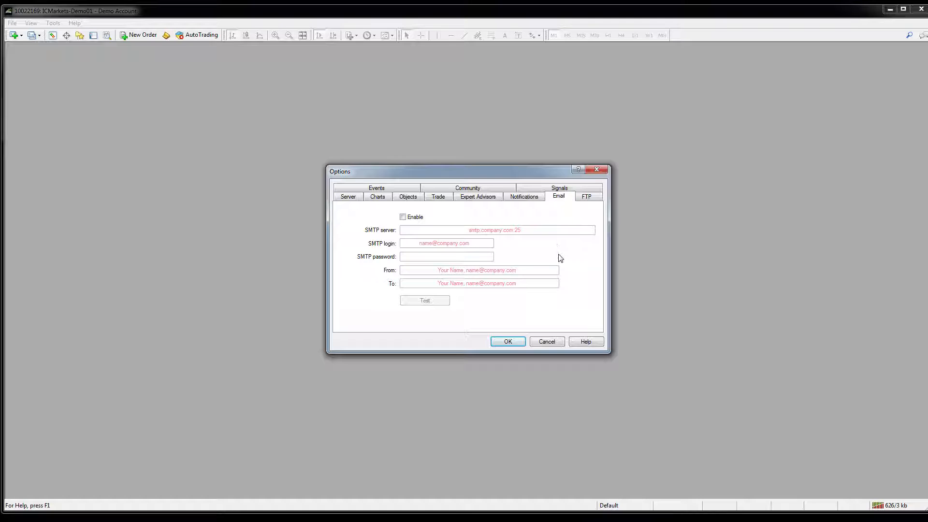
click(403, 217)
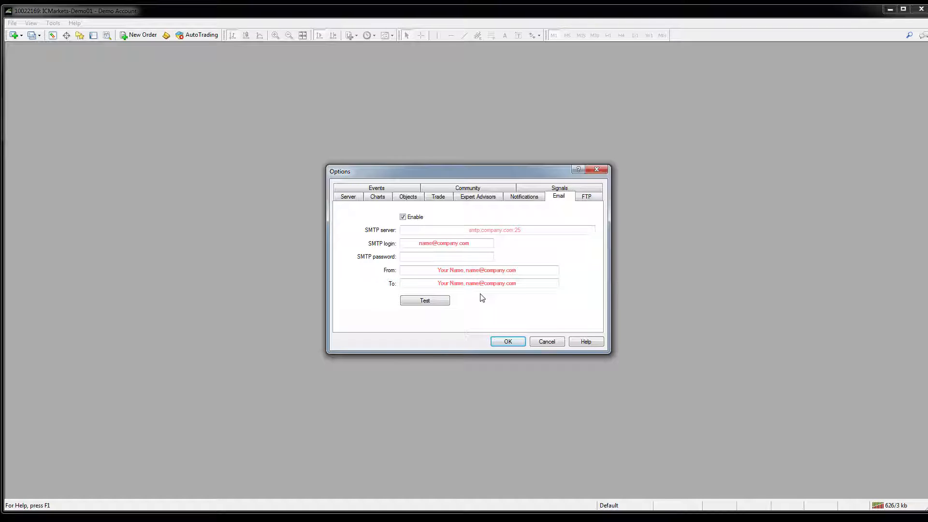
mouse_move(523, 255)
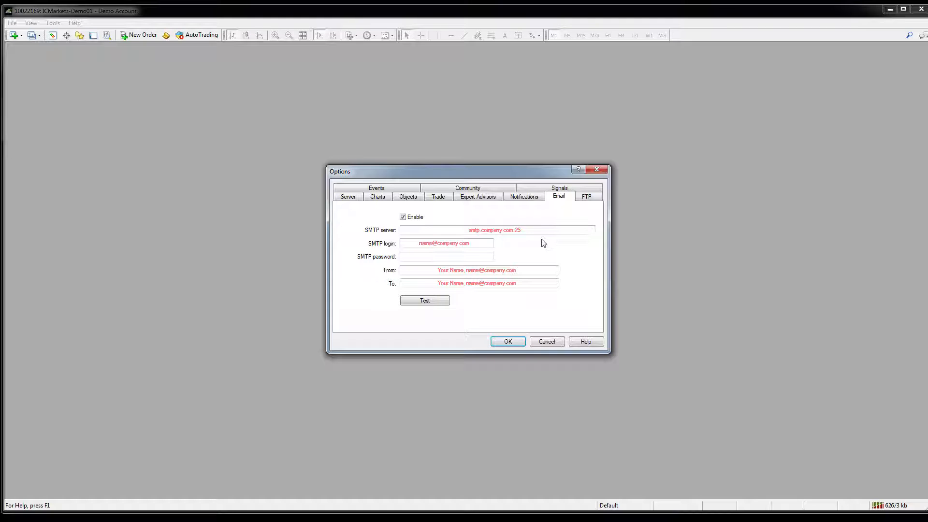
click(10, 22)
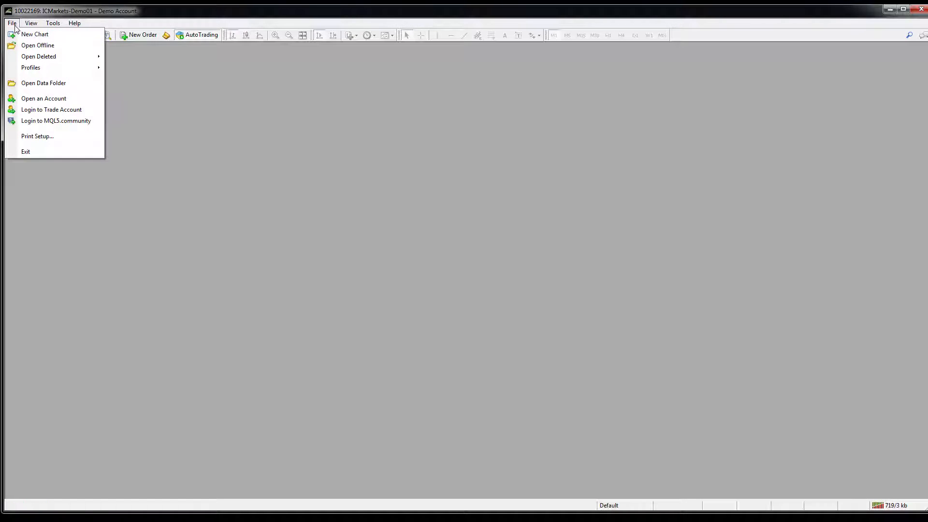
Use File > Open Data Folder to reveal the MetaTrader data directory
click(43, 82)
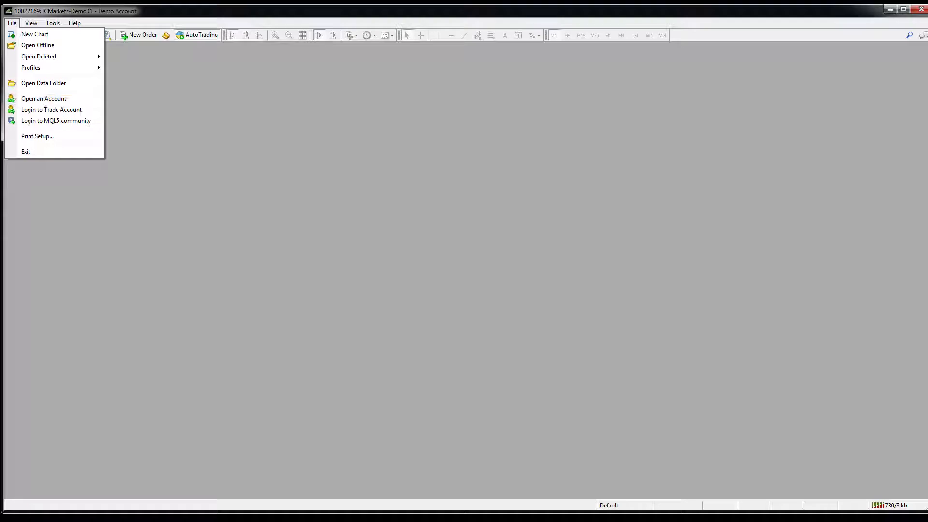
click(43, 82)
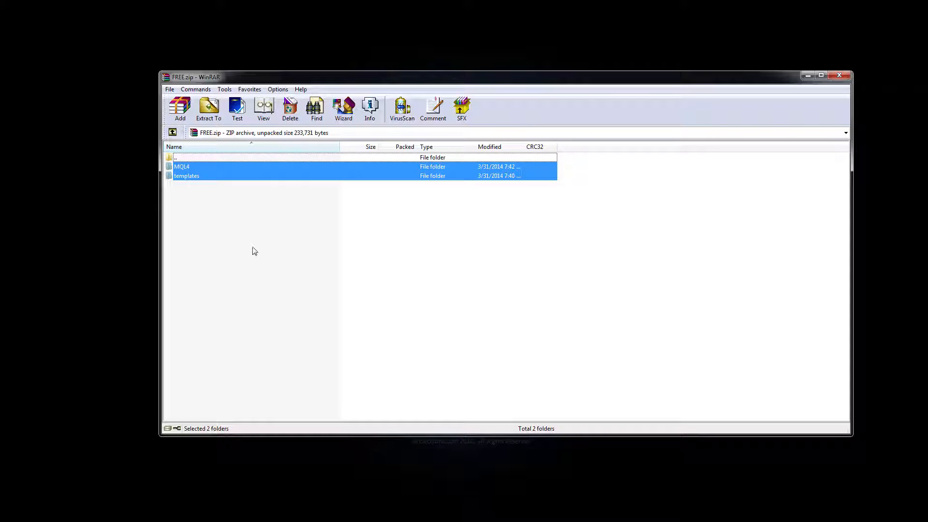
mouse_move(179, 206)
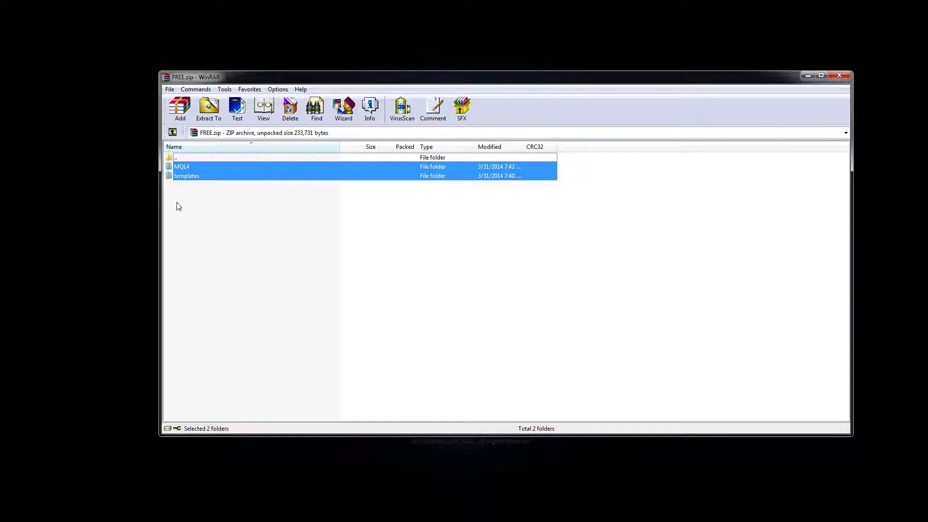
mouse_move(191, 194)
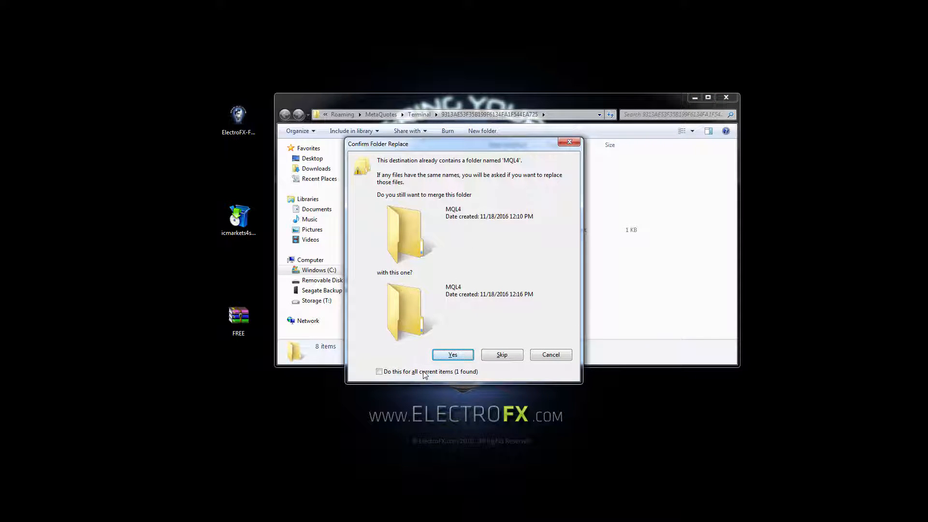
Confirm merging MQL4 and templates into the existing folders for all items
click(379, 371)
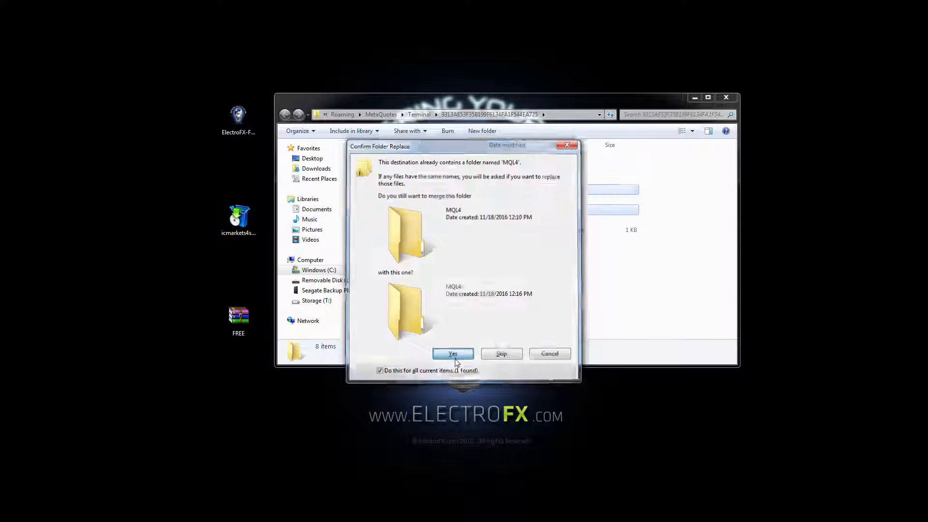
click(453, 353)
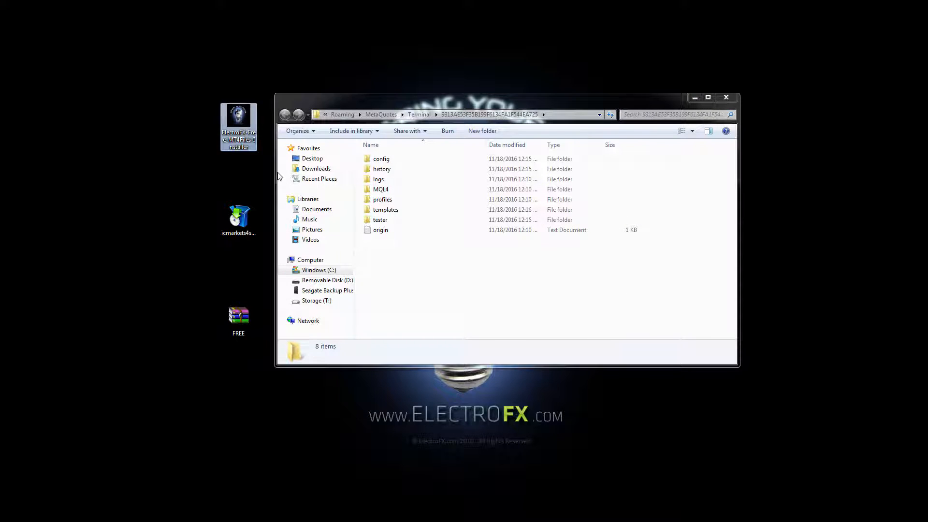
mouse_move(278, 172)
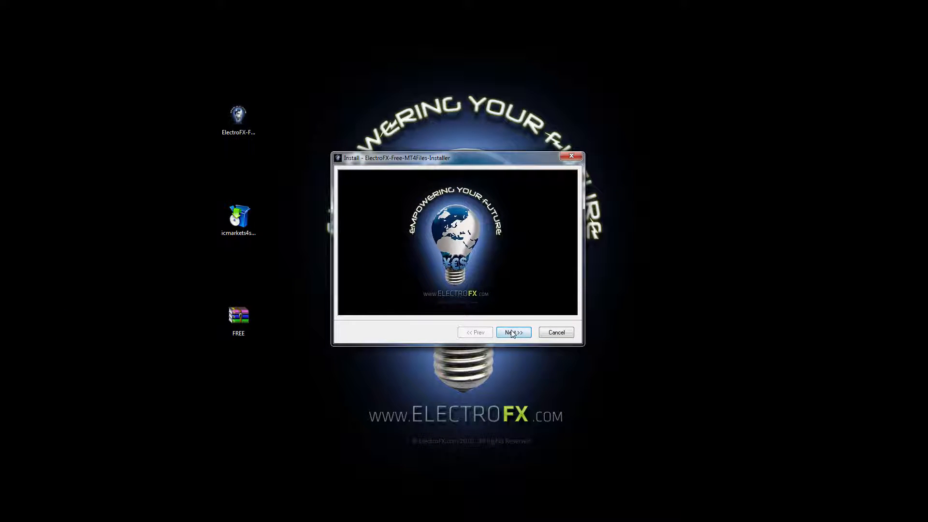
Accept the ElectroFX Free MT4 Files installer license agreement
click(512, 332)
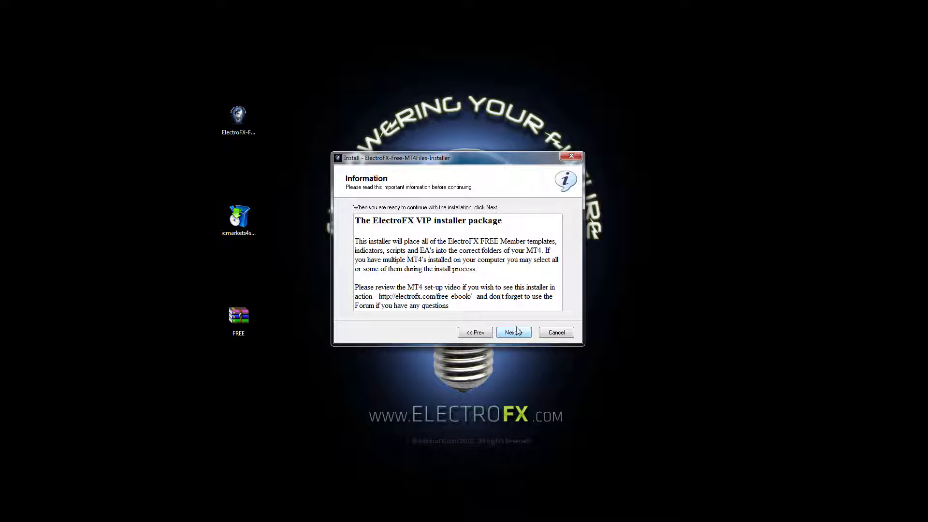
click(512, 332)
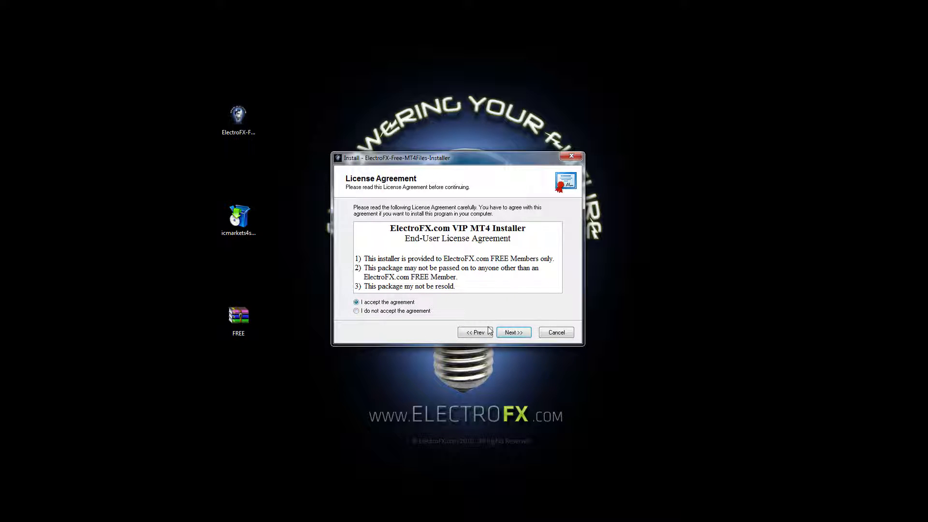
click(512, 332)
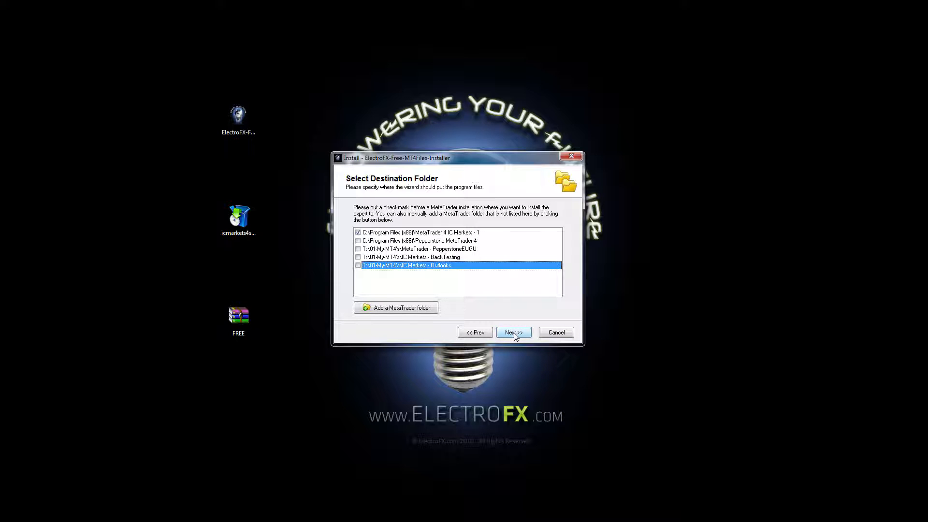
Install the files into the IC Markets MetaTrader 4 folder and finish, launching MetaTrader
click(512, 332)
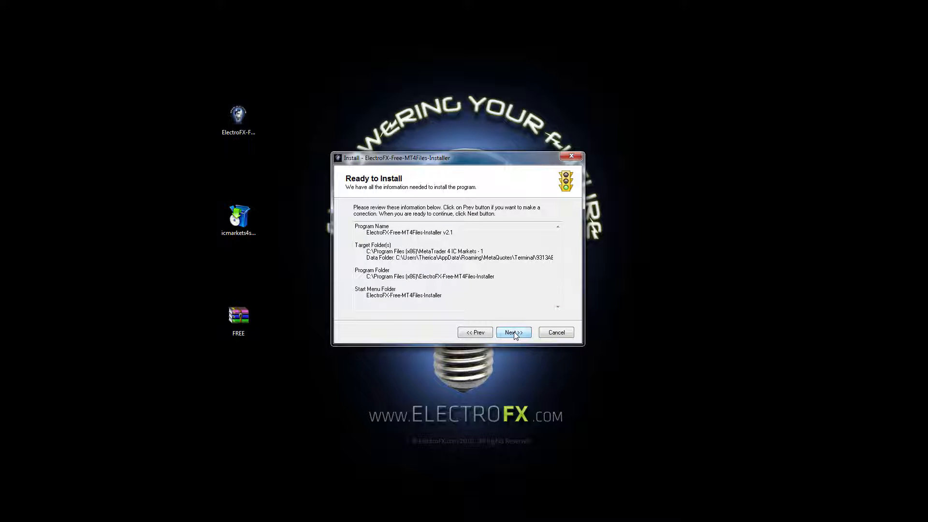
click(512, 332)
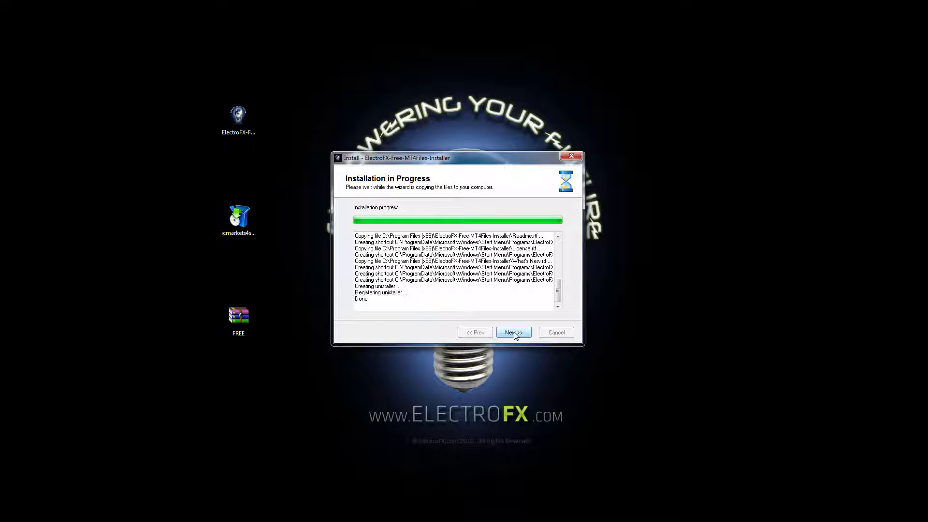
click(512, 332)
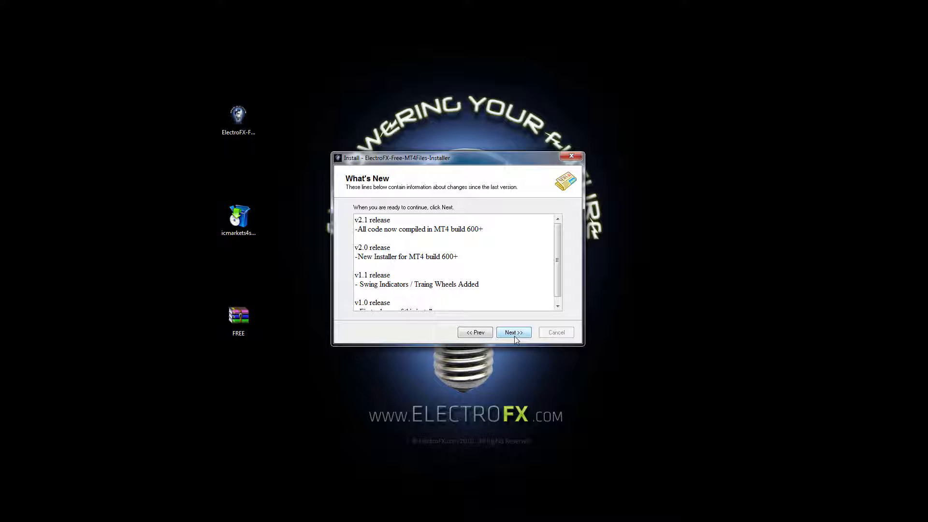
click(512, 332)
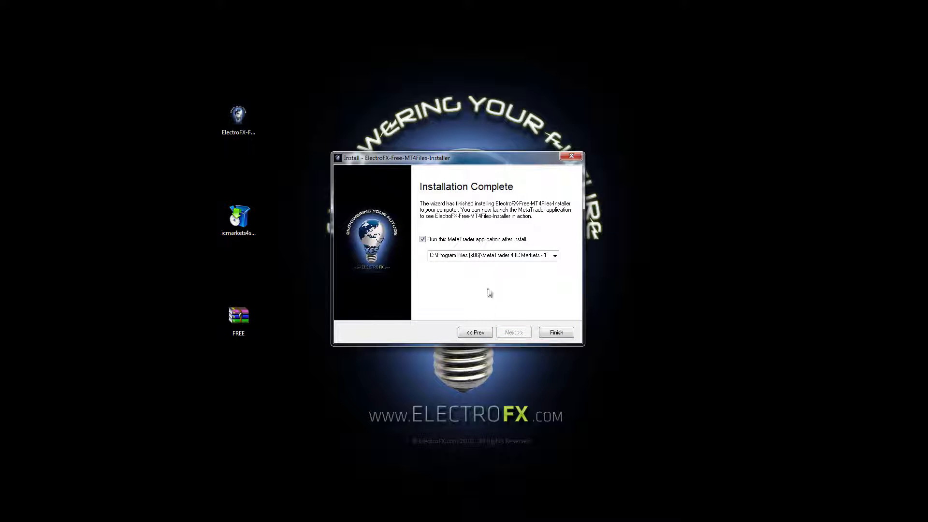
mouse_move(440, 245)
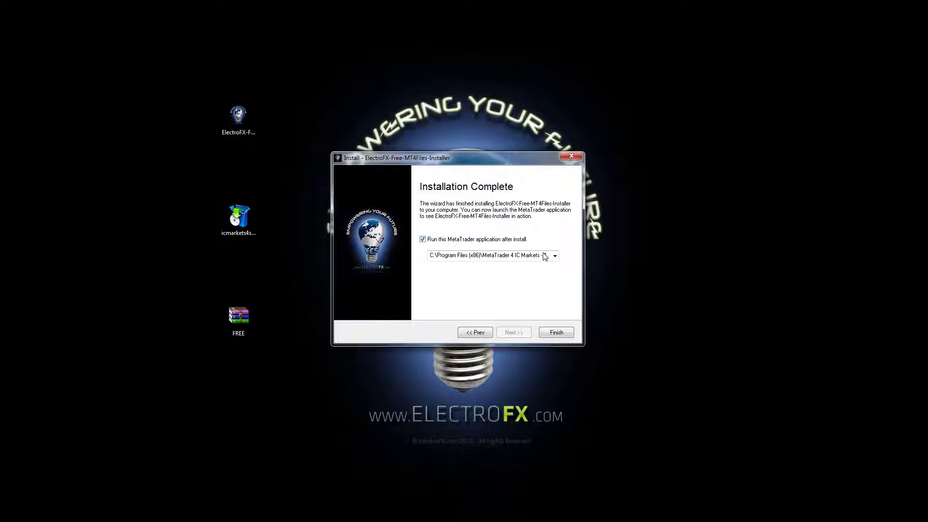
click(552, 255)
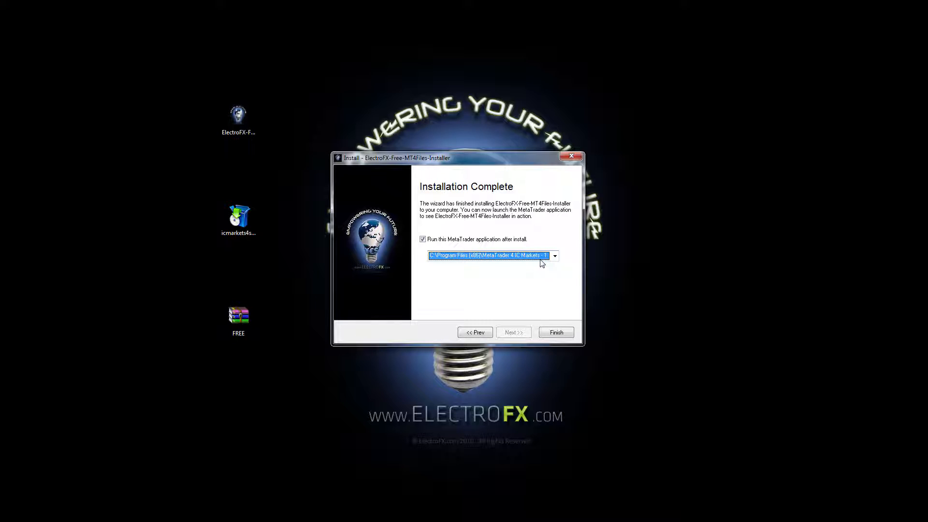
mouse_move(567, 271)
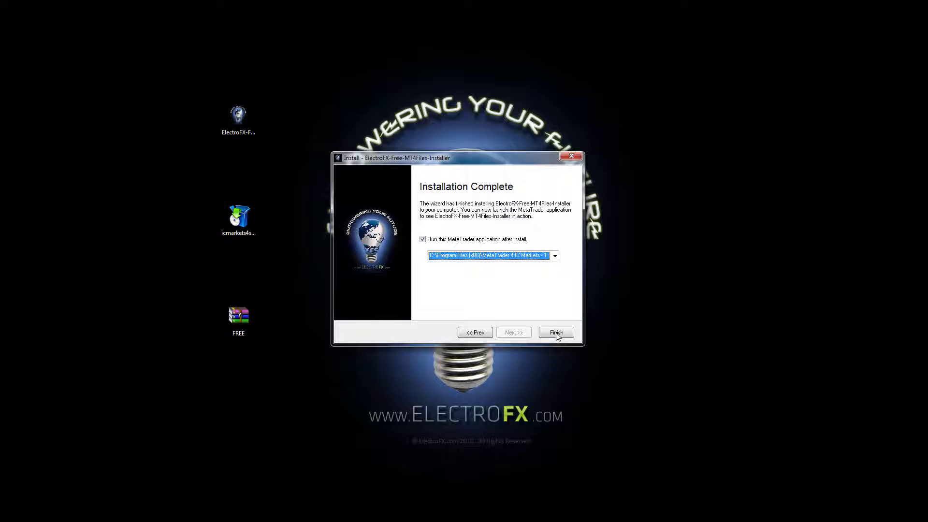
click(555, 331)
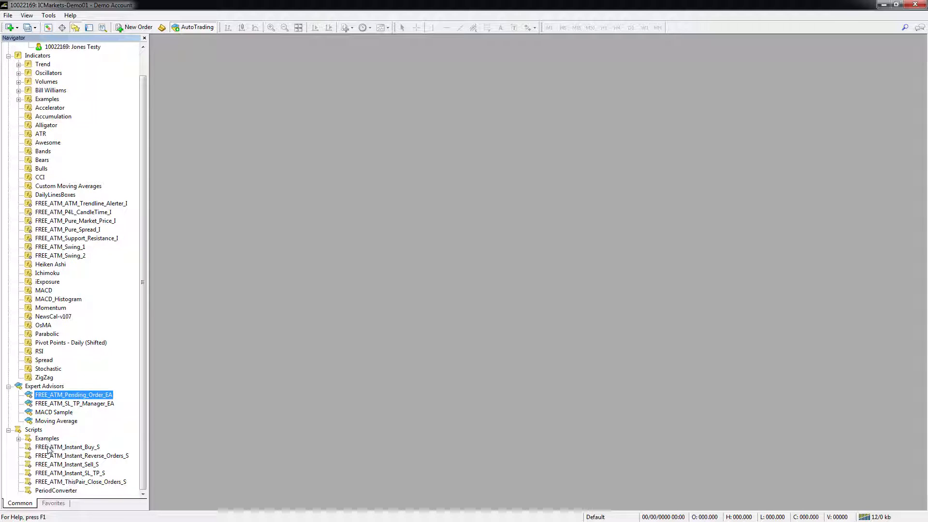
Open Set hotkey from a FREE_ATM Navigator item's context menu
click(76, 237)
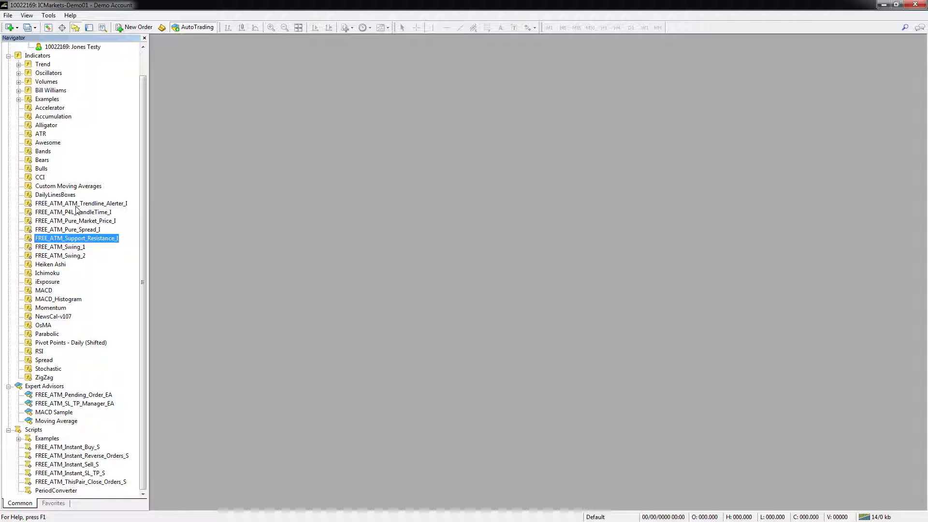
click(67, 446)
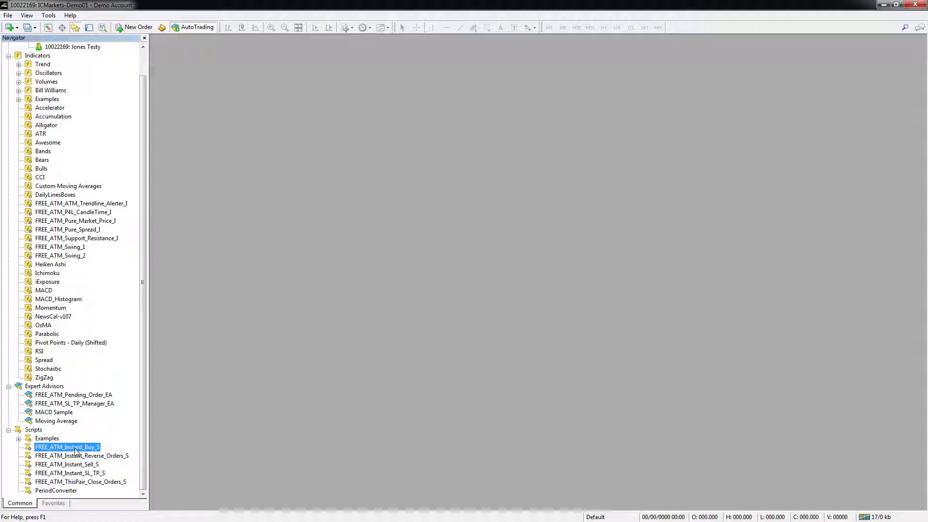
right_click(67, 447)
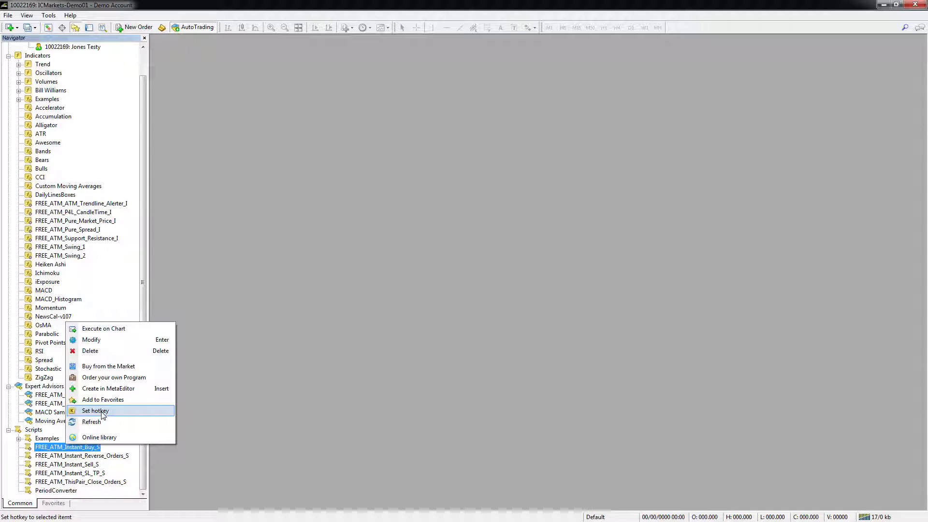
right_click(50, 263)
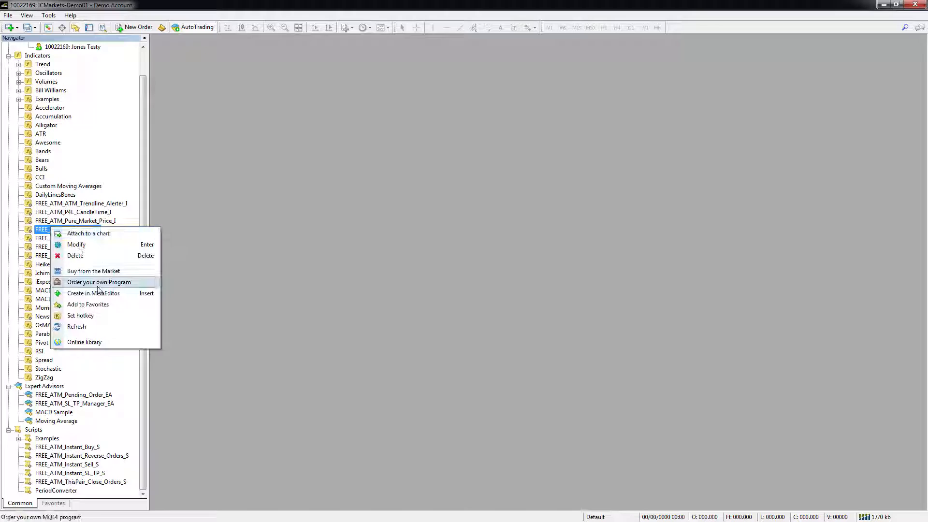
mouse_move(80, 316)
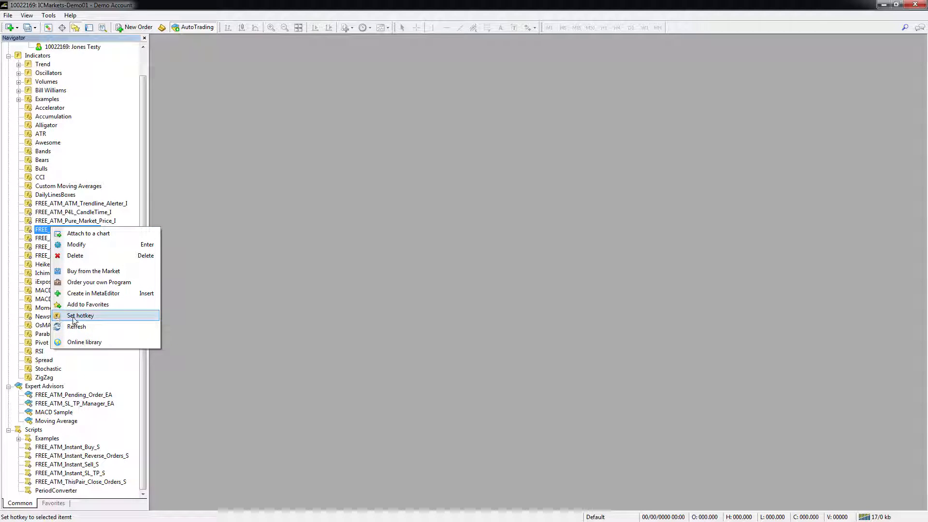
click(79, 315)
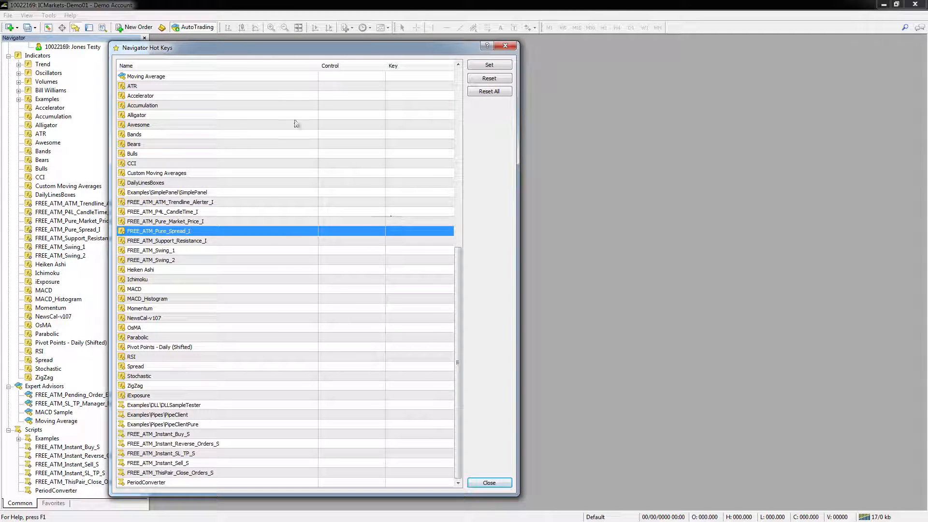
mouse_move(374, 421)
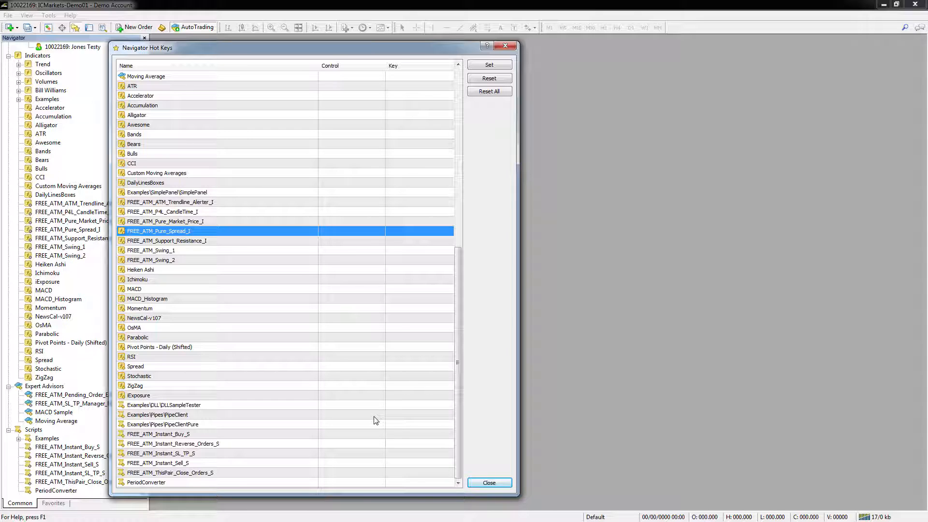
mouse_move(332, 441)
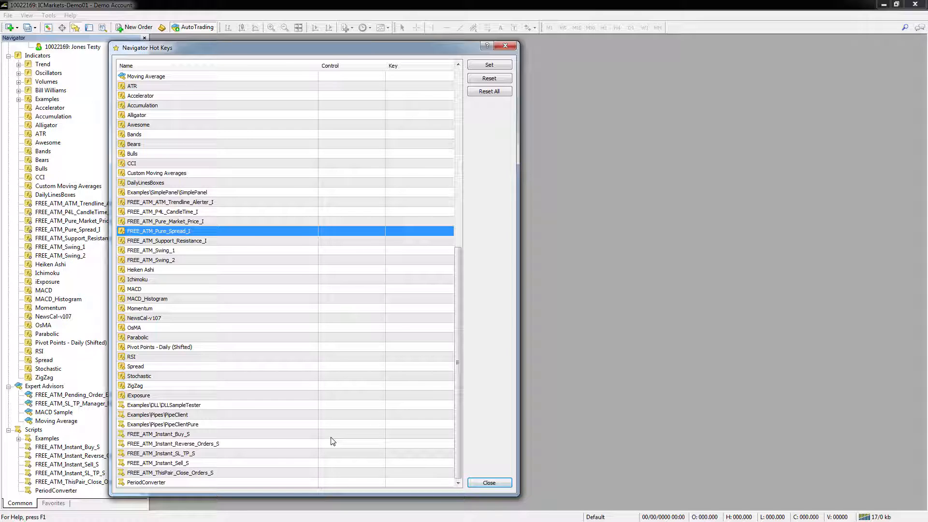
Assign Ctrl+B, R, A, S and E hotkeys to the five FREE_ATM scripts
click(158, 433)
text(S)
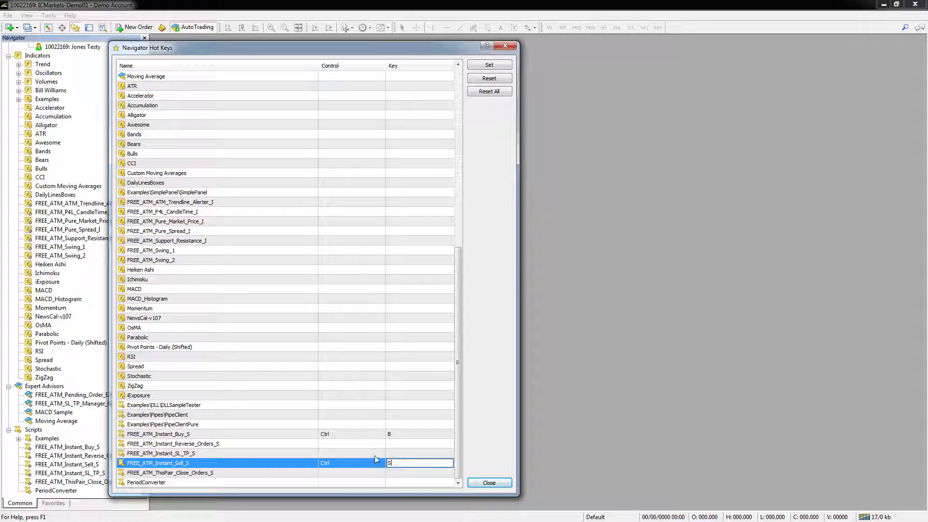
click(172, 443)
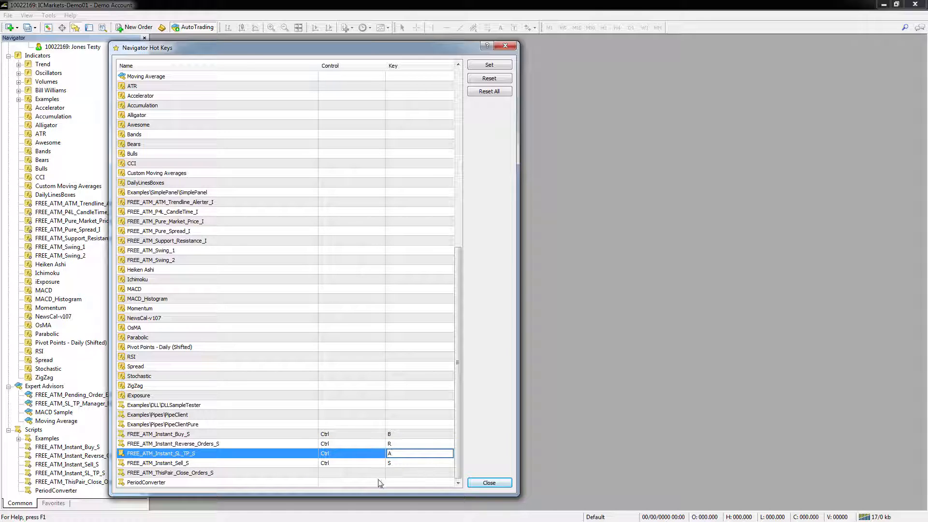
click(420, 472)
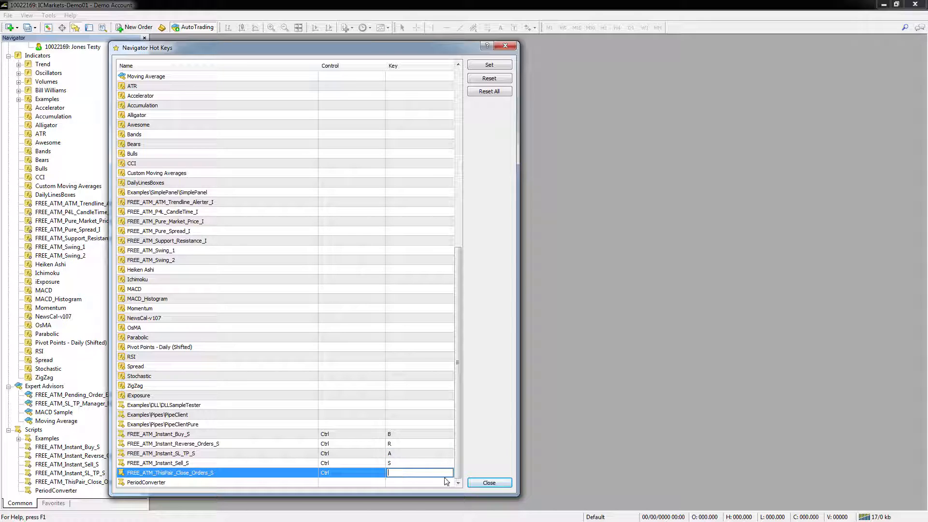
click(158, 463)
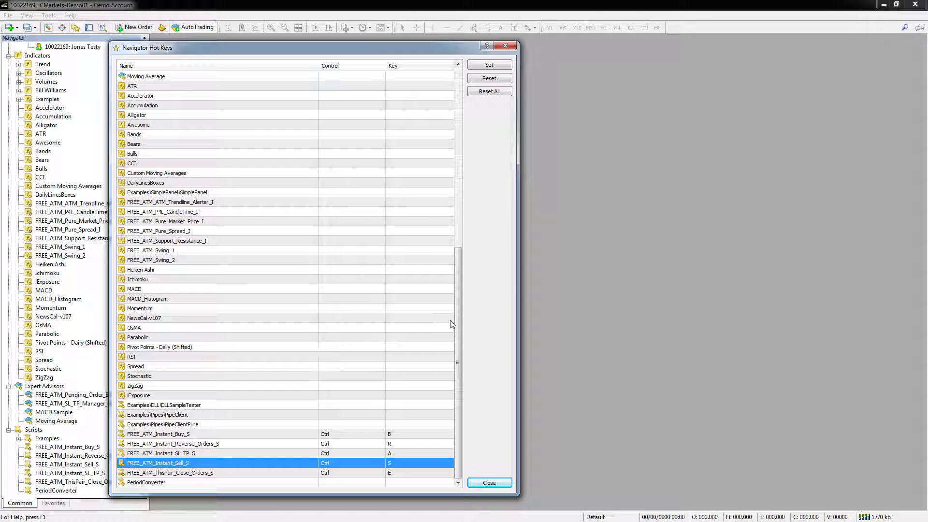
Assign Ctrl+P and Ctrl+M to the two FREE_ATM expert advisors and close the list
scroll(down, 3)
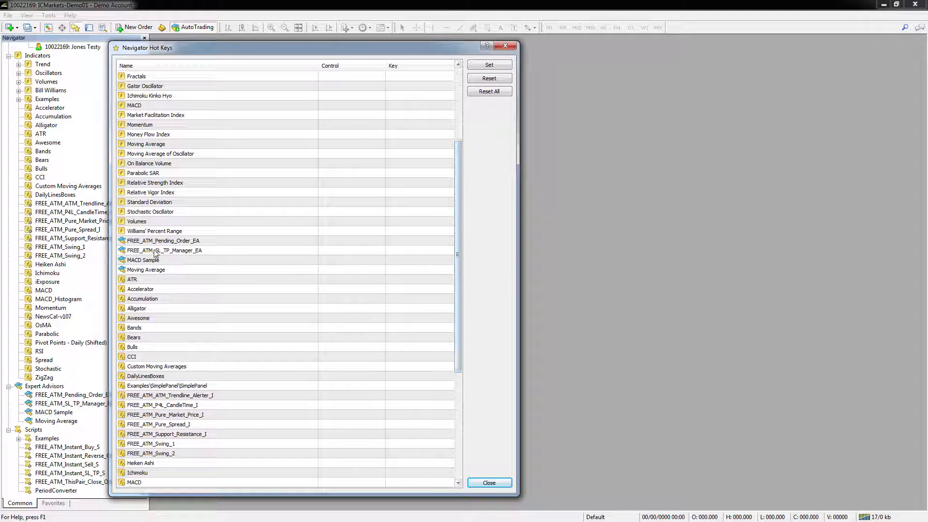
click(163, 240)
text(M)
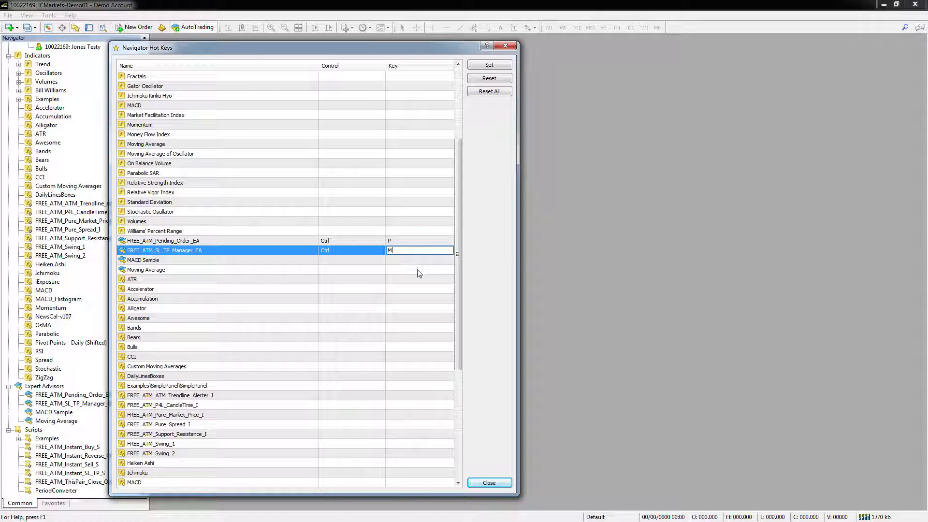
mouse_move(400, 289)
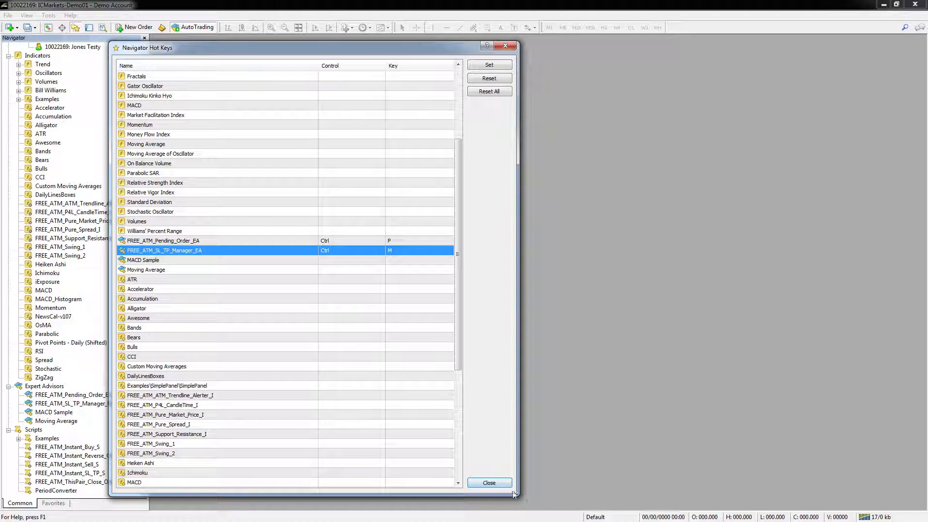
click(488, 482)
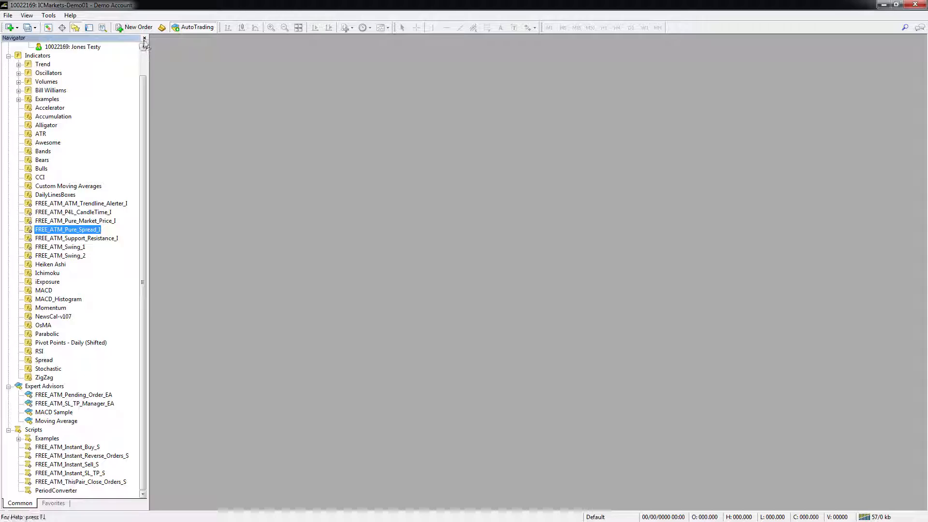